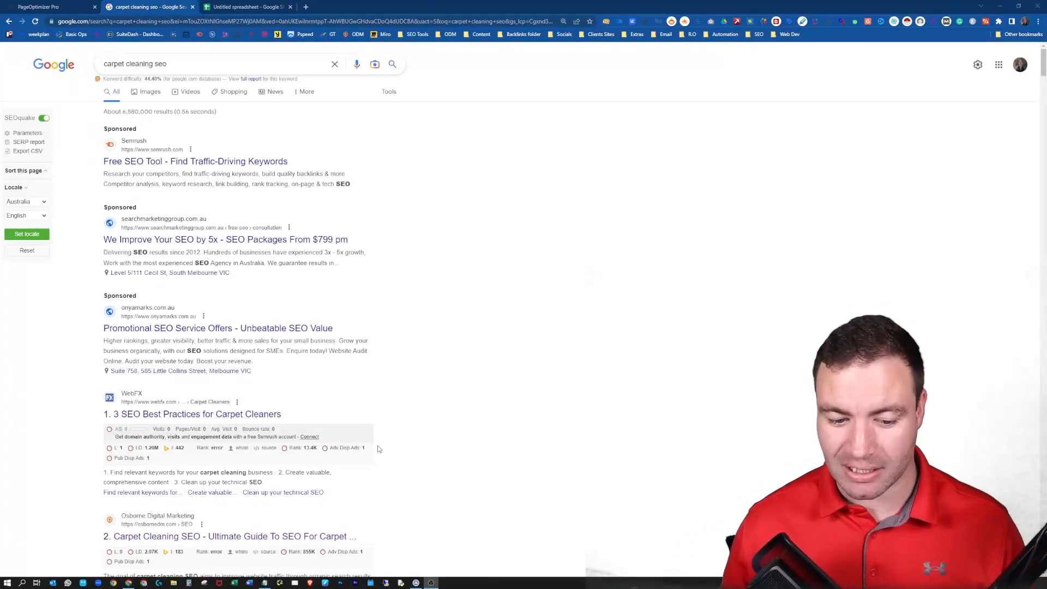
Step: Review the POP content brief's Search Engine Title, Page Title and SubHeadings term targets for the pressure-washer page
scroll("down", 3)
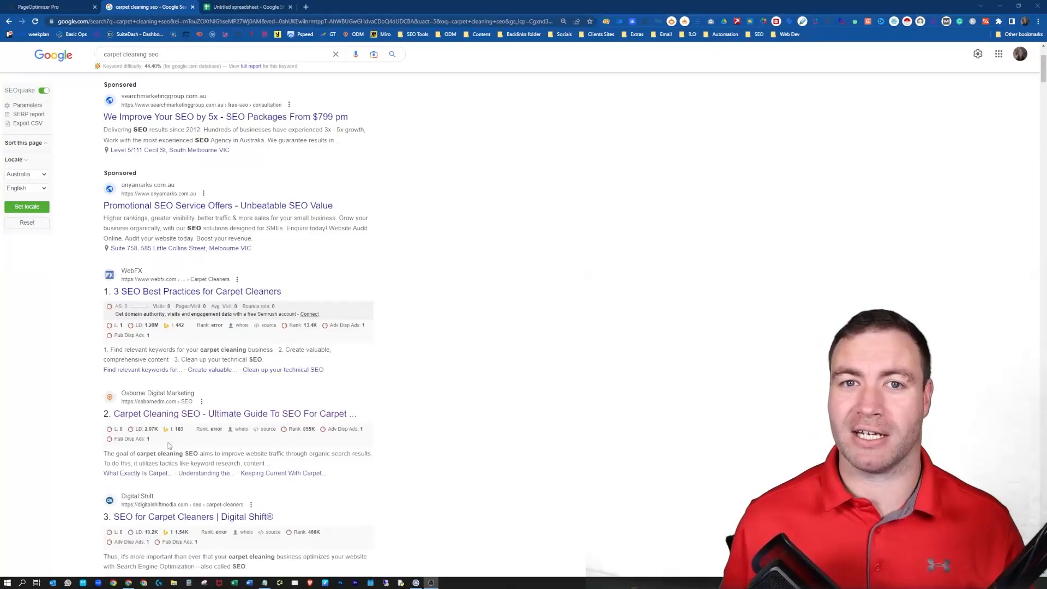
mouse_move(290, 472)
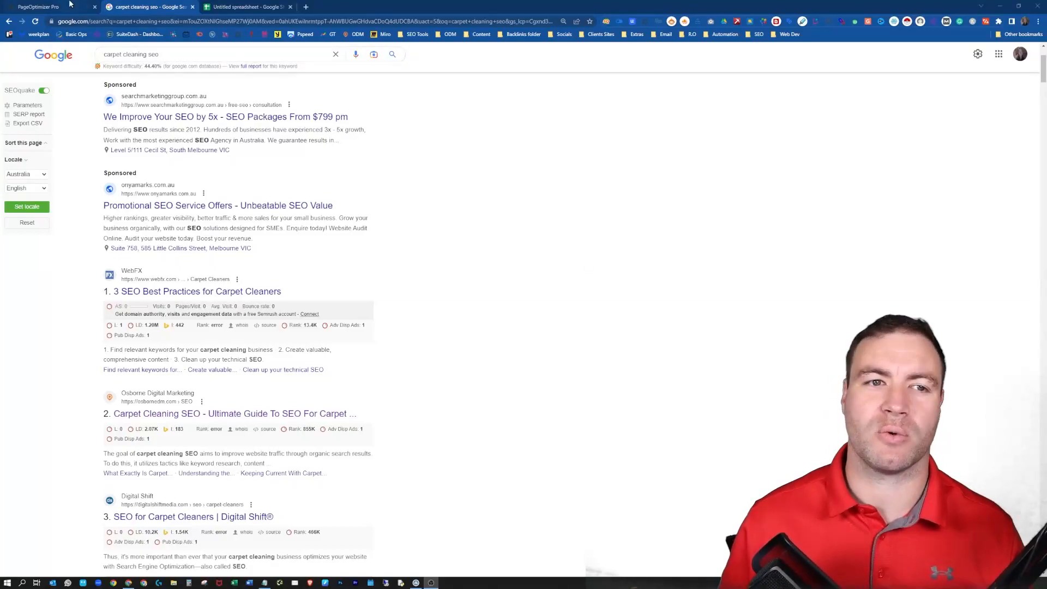
left_click(37, 7)
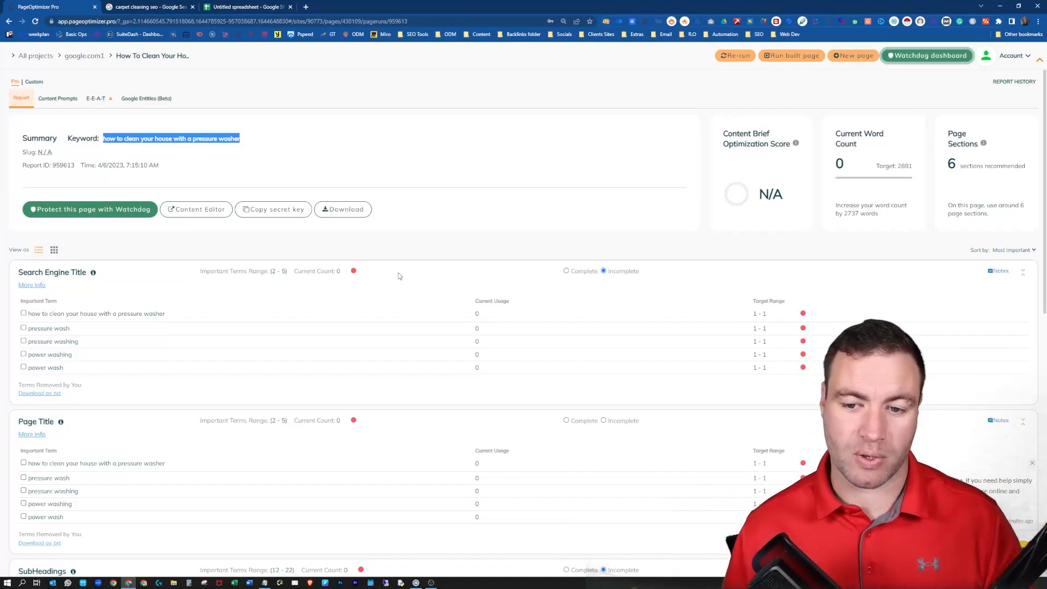
scroll("down", 3)
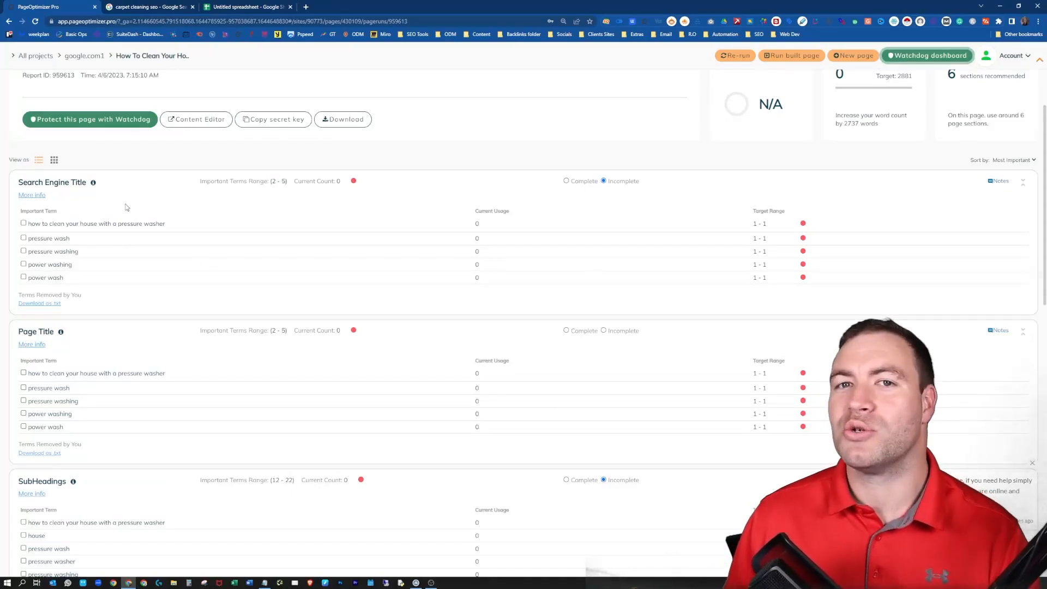
scroll("down", 3)
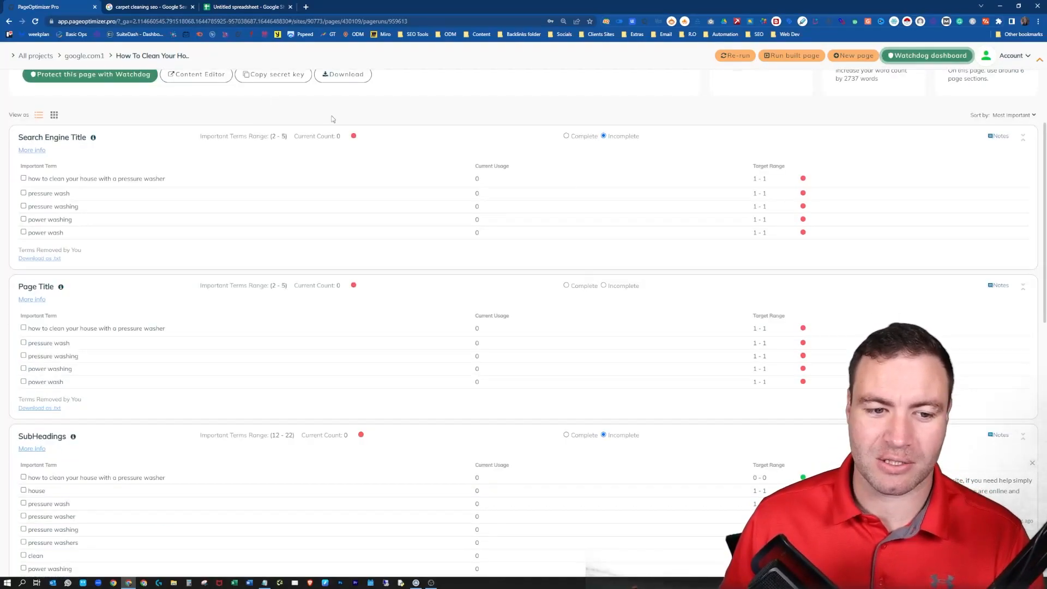
scroll("up", 3)
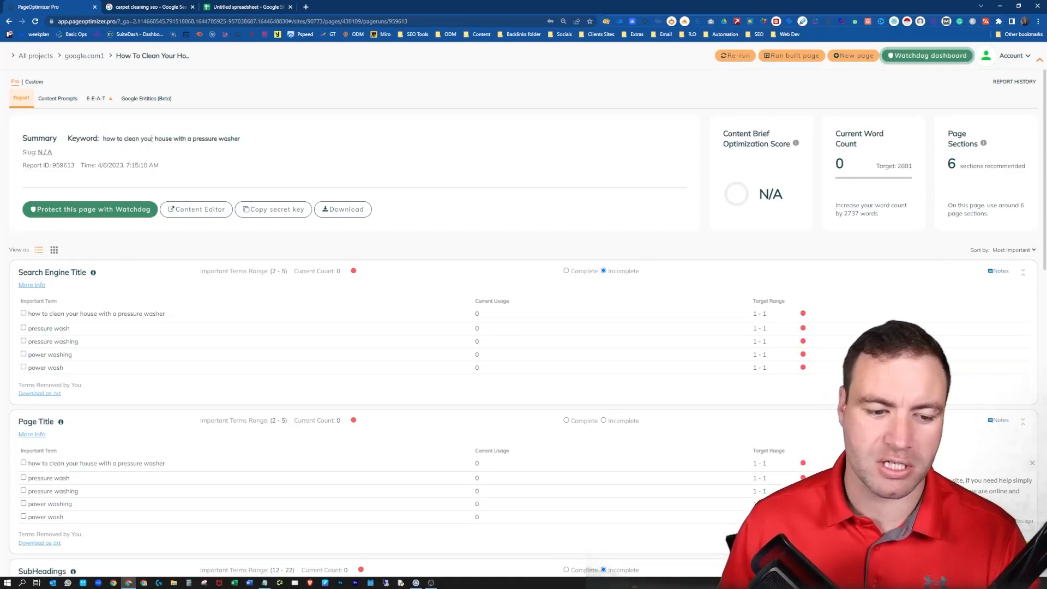
scroll("down", 3)
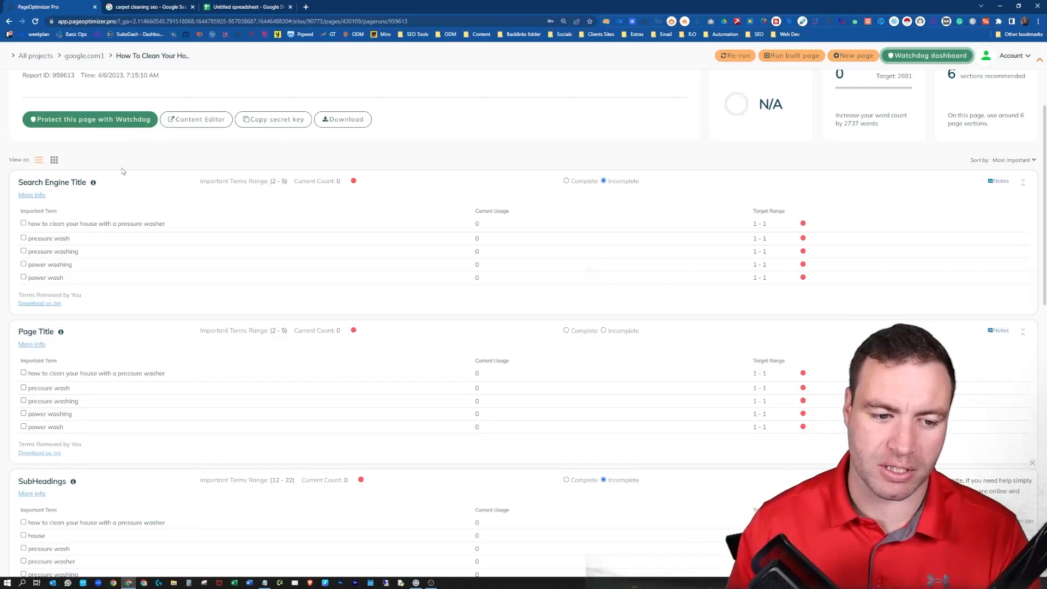
scroll("down", 3)
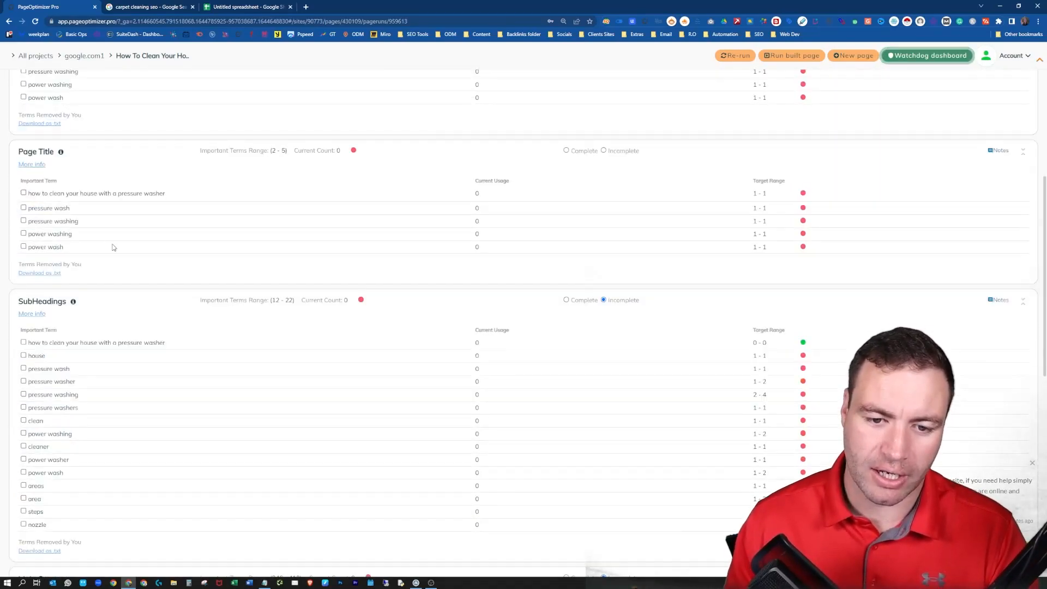
scroll("down", 3)
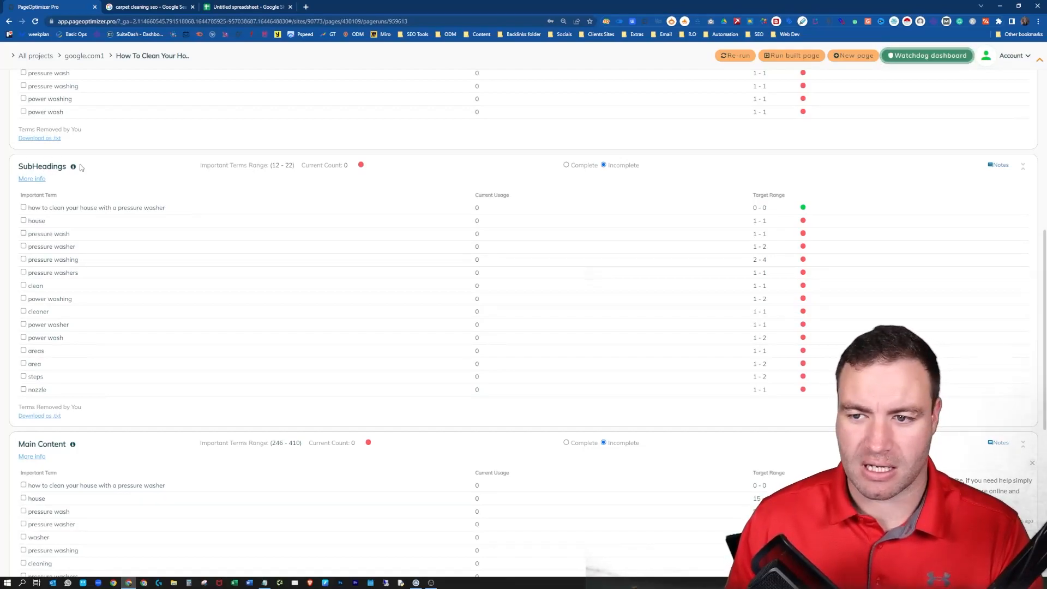
mouse_move(85, 287)
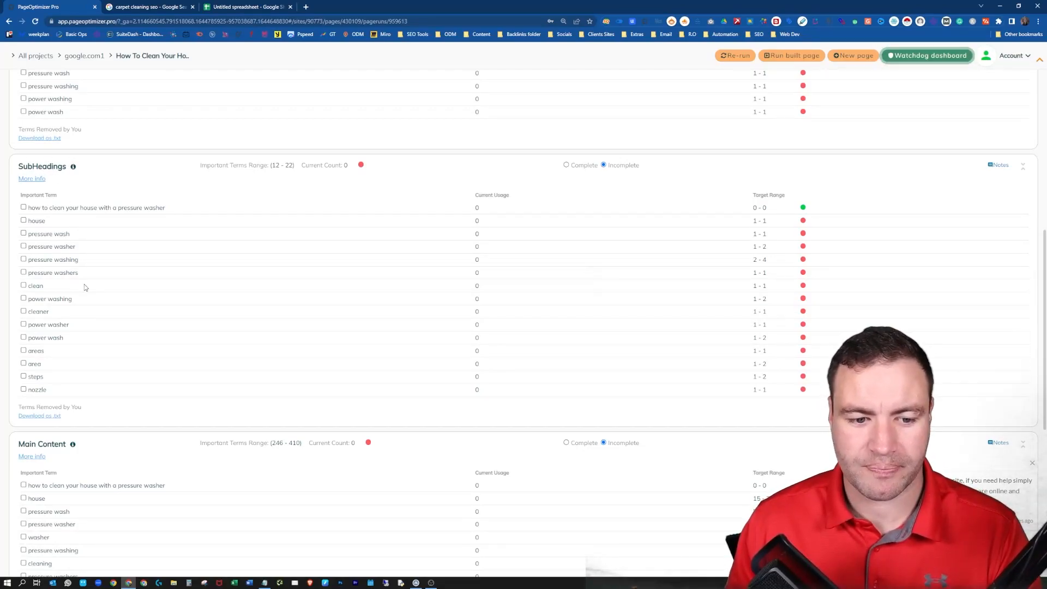
mouse_move(74, 282)
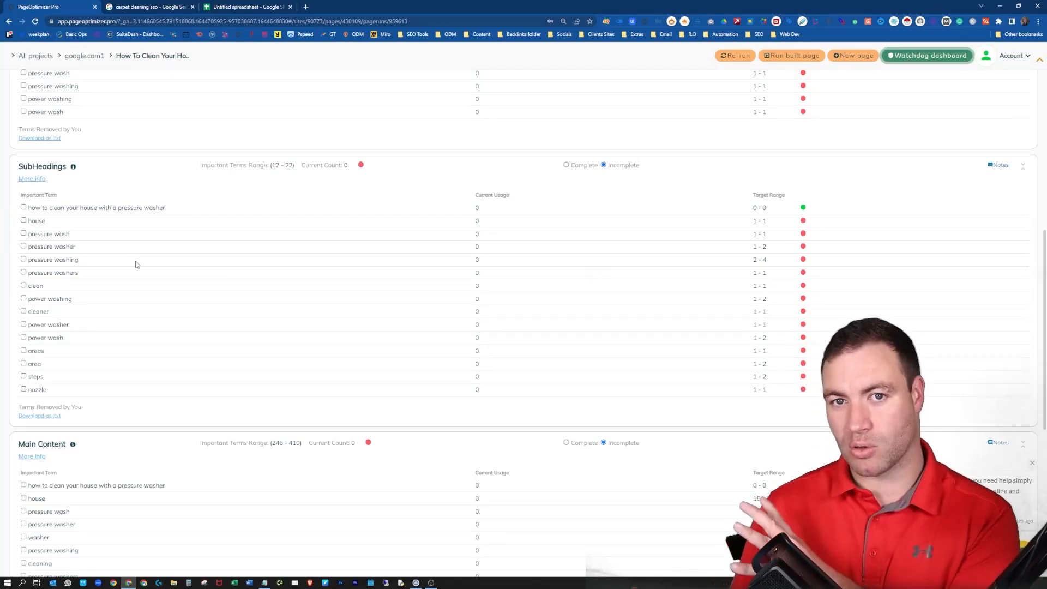
mouse_move(290, 173)
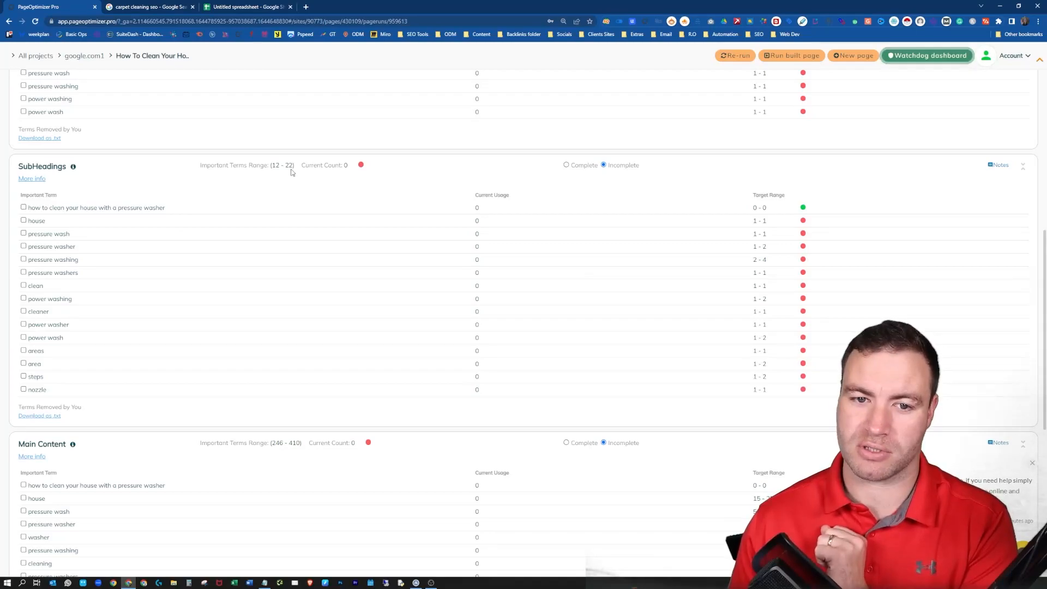
mouse_move(291, 187)
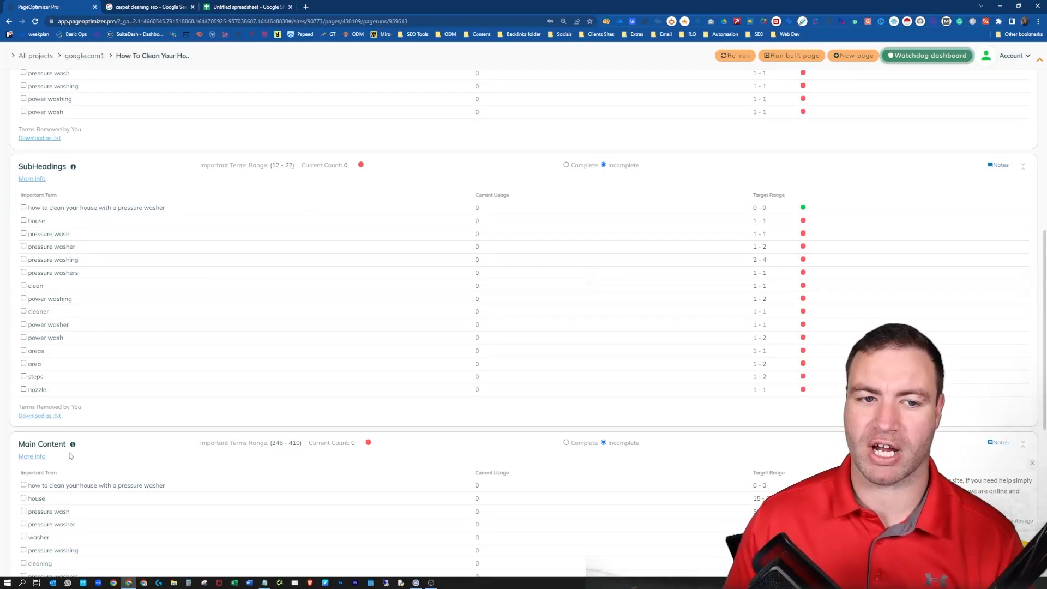
mouse_move(228, 275)
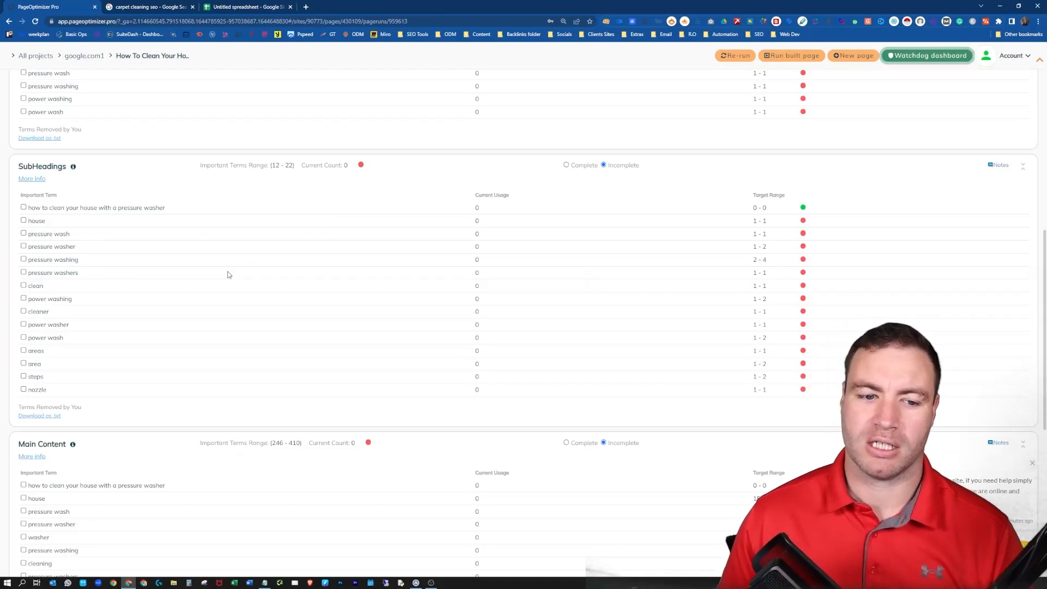
mouse_move(133, 305)
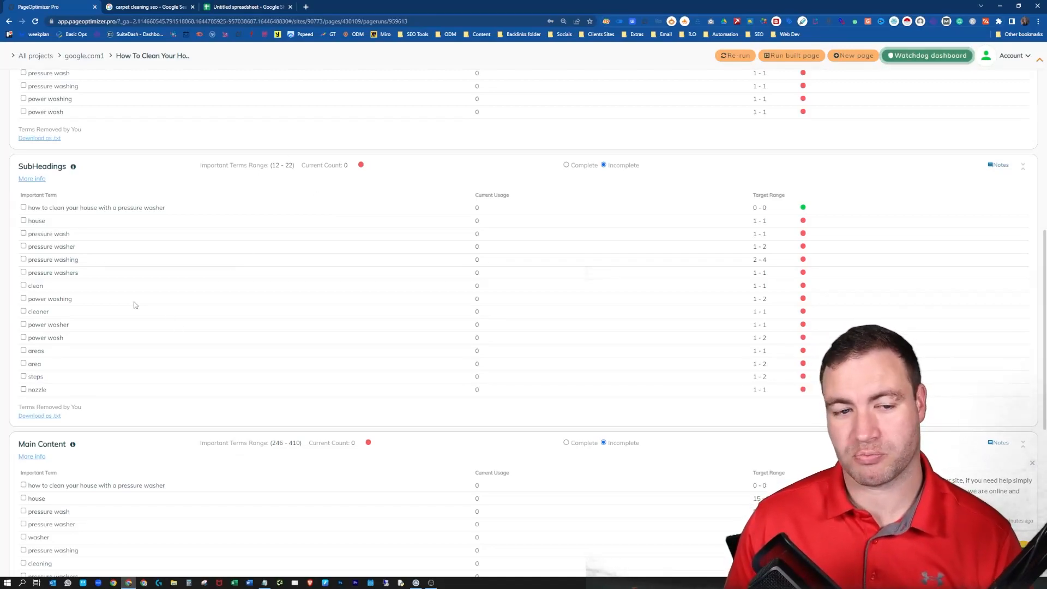
scroll("up", 3)
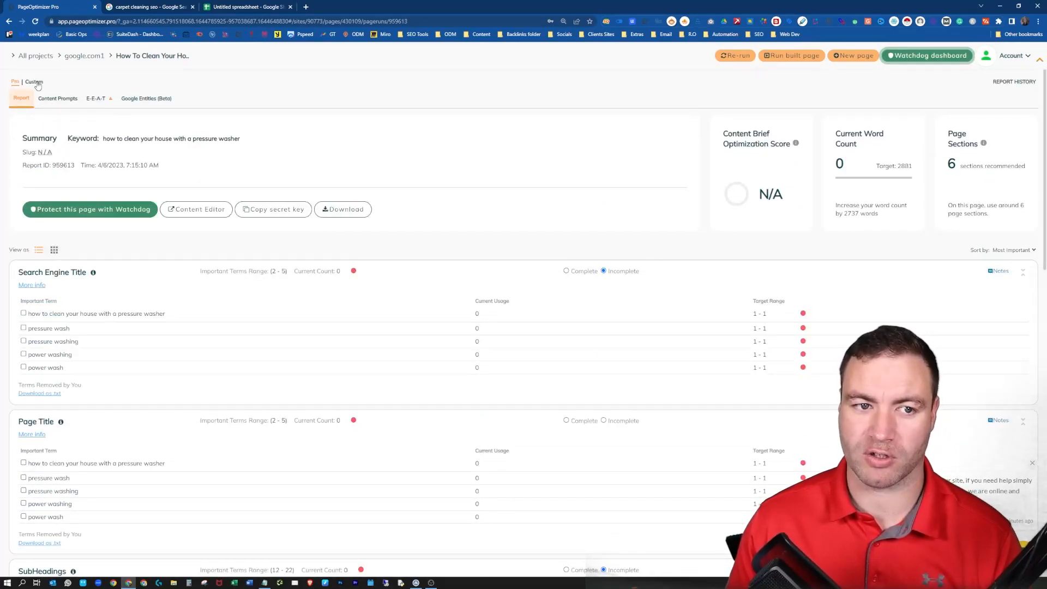
Step: Show the Custom to-do list and highlight its recommendation of 12 more H2 keyword variations
left_click(34, 82)
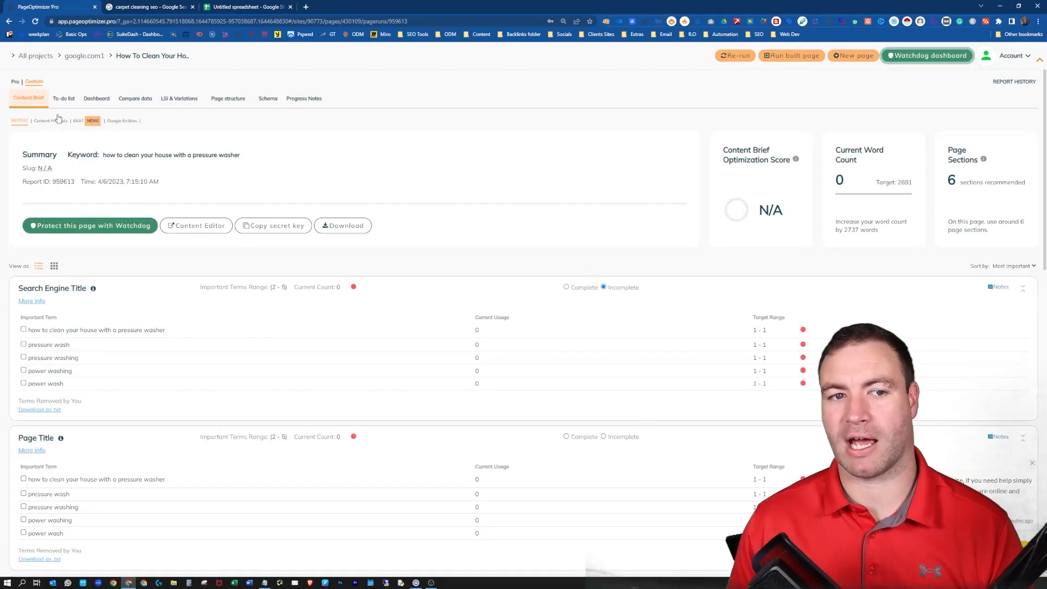
left_click(63, 99)
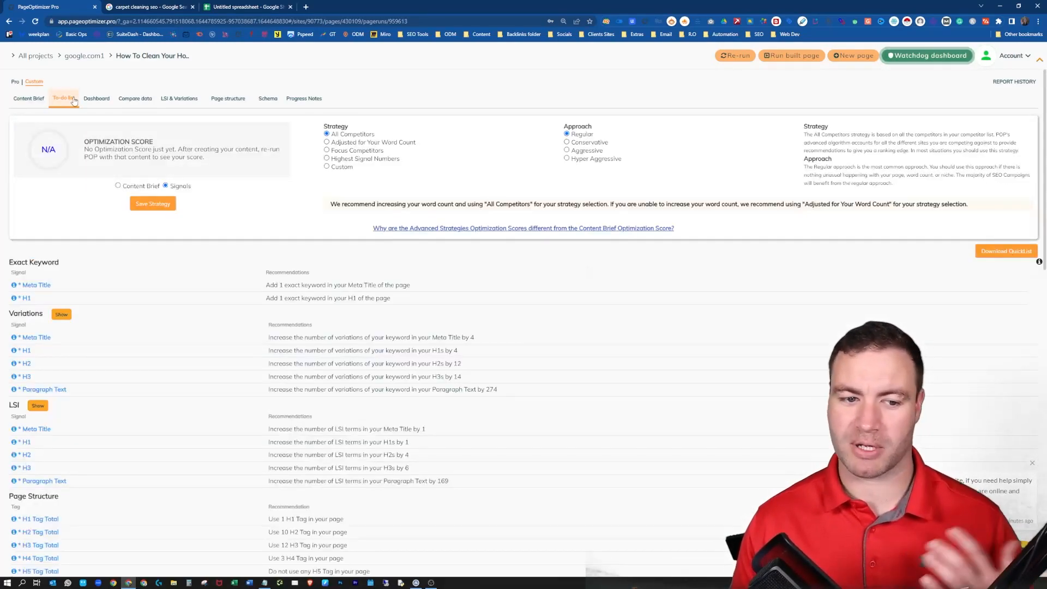
scroll("down", 3)
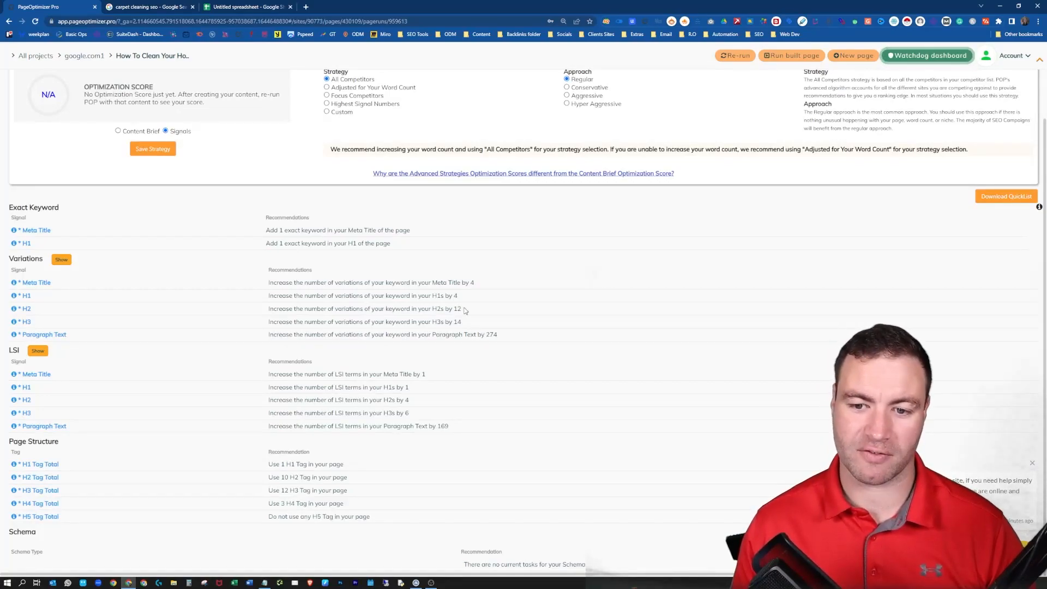
double_click(455, 309)
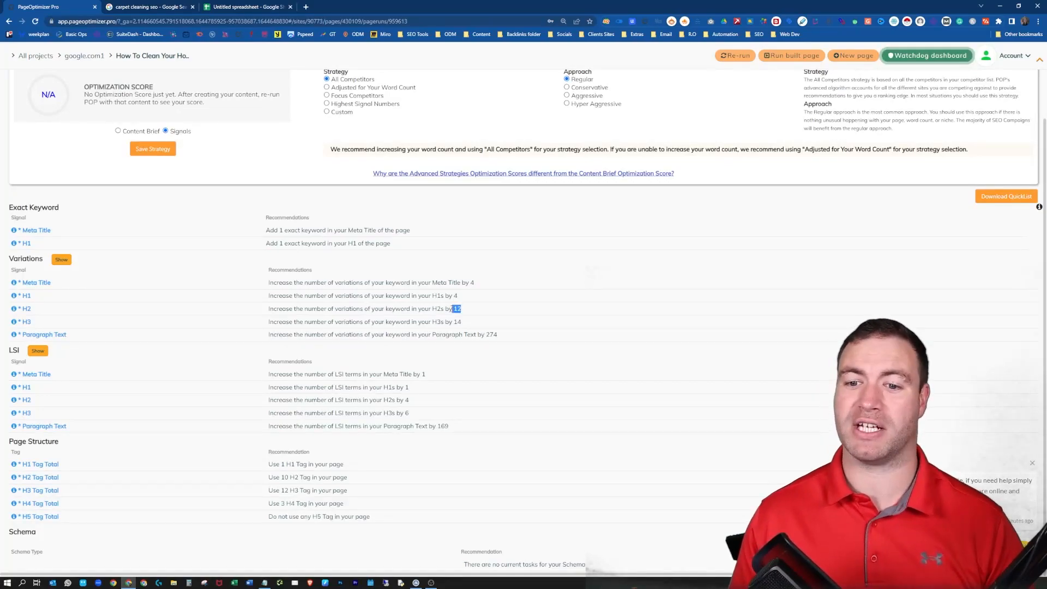
scroll("up", 3)
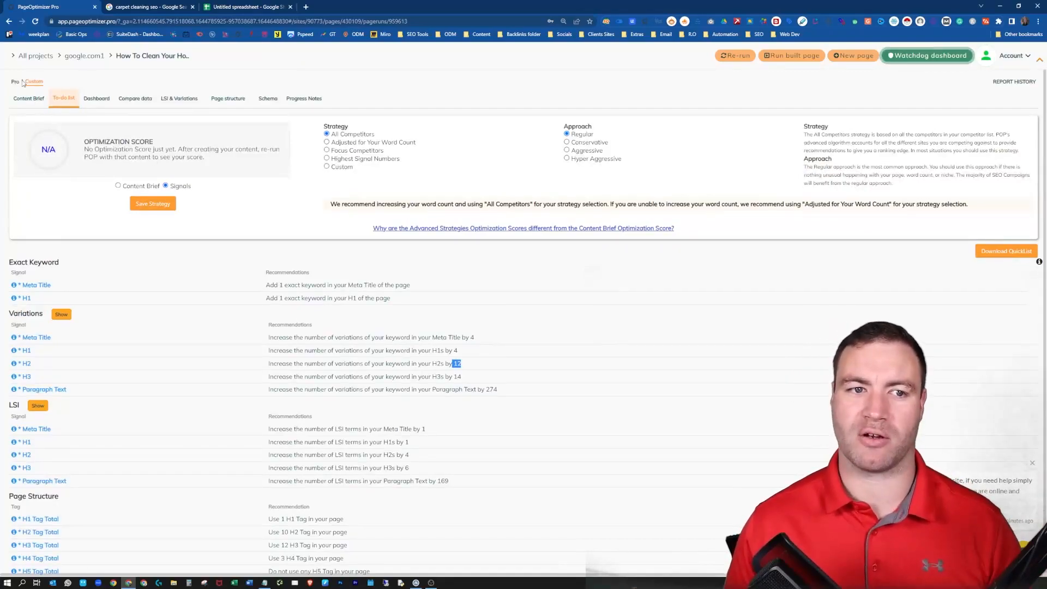
Step: Return to the standard brief and download the SubHeadings and Main Content term lists as txt files
left_click(14, 81)
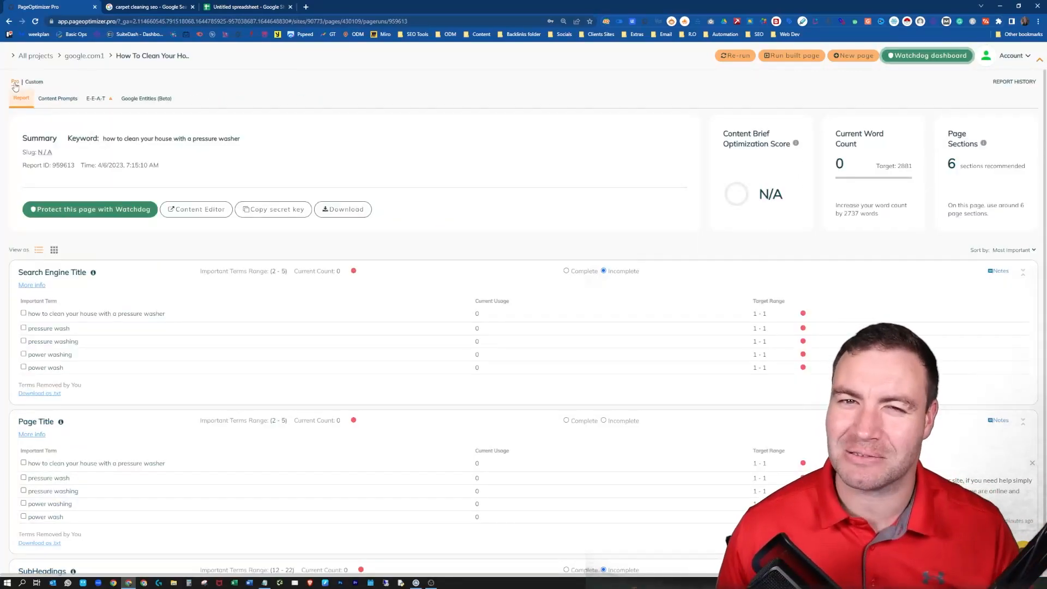
scroll("down", 3)
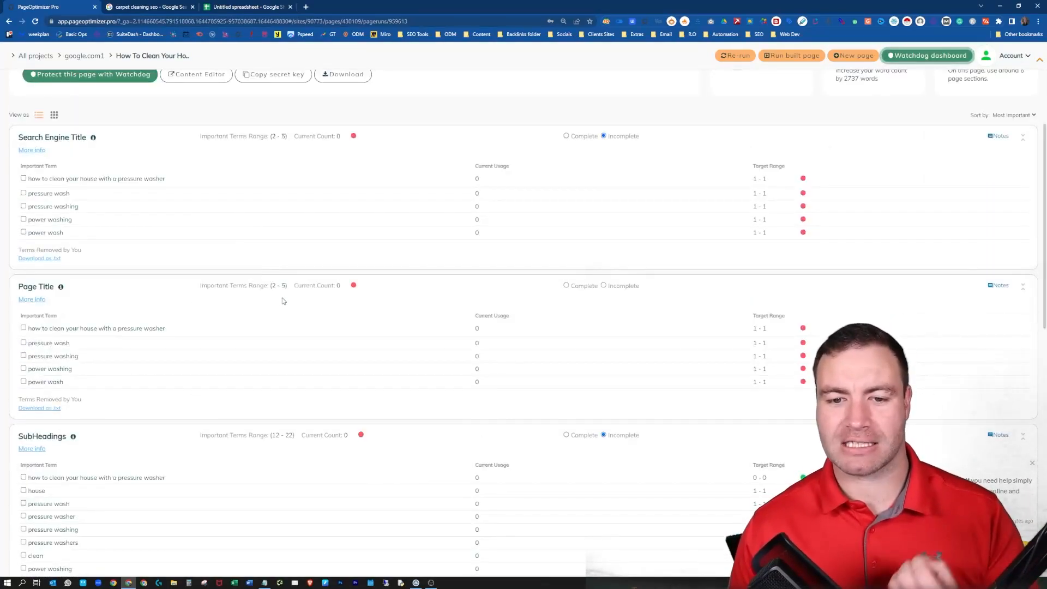
scroll("down", 3)
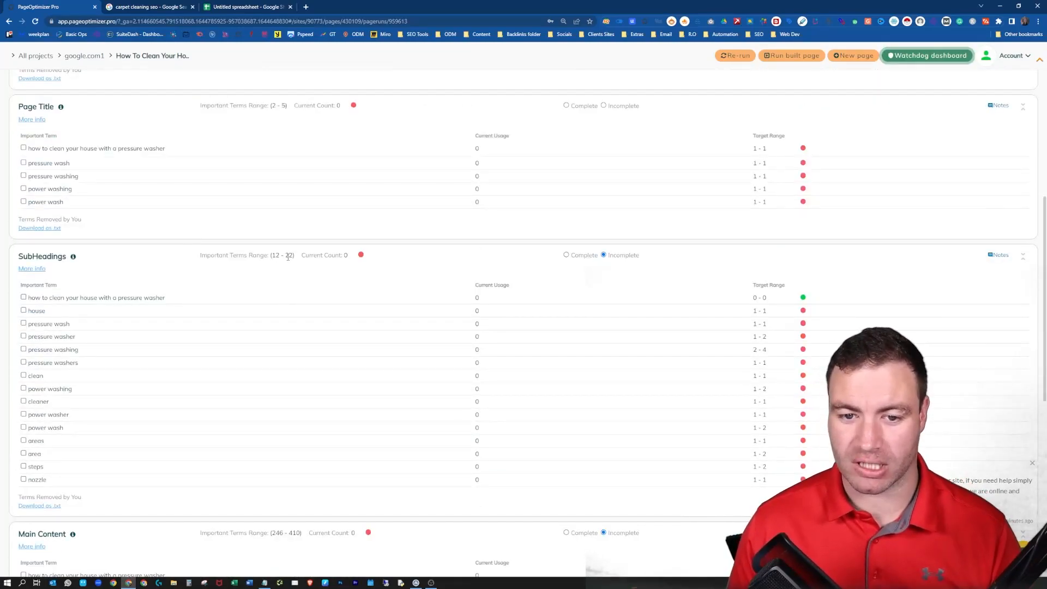
double_click(281, 256)
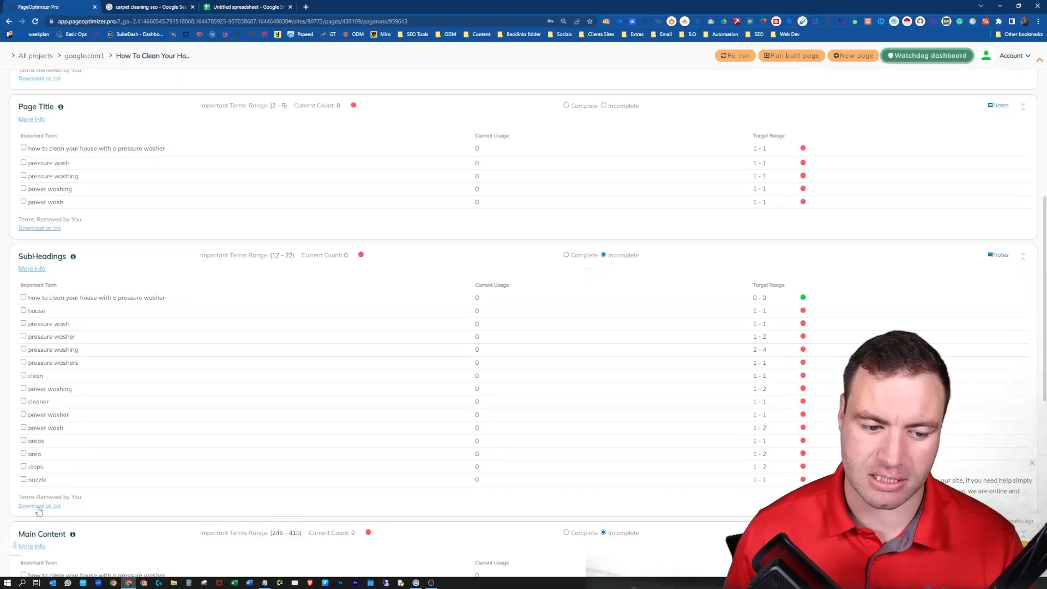
left_click(39, 505)
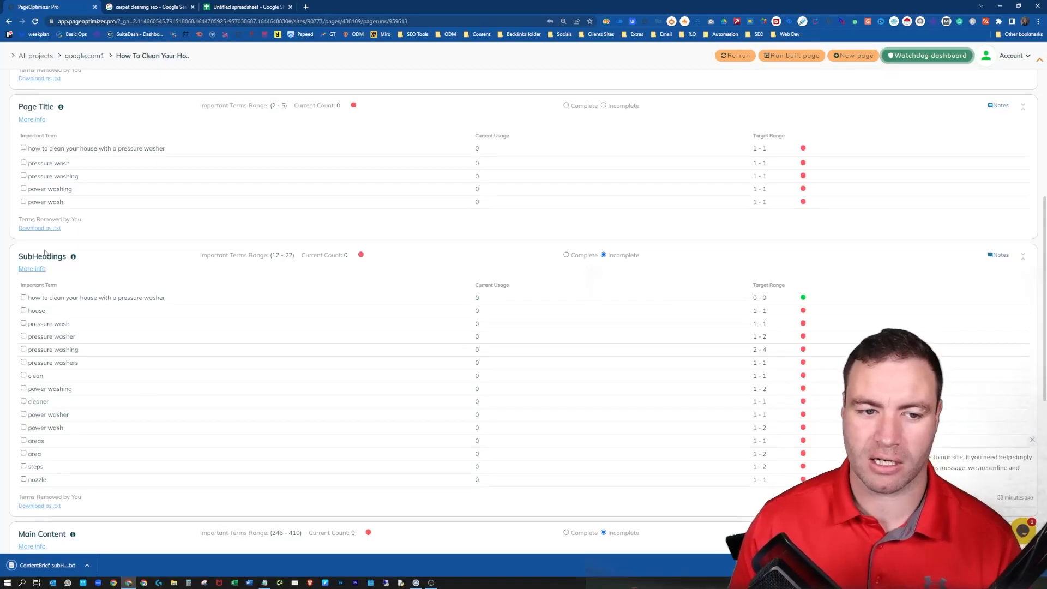
scroll("down", 3)
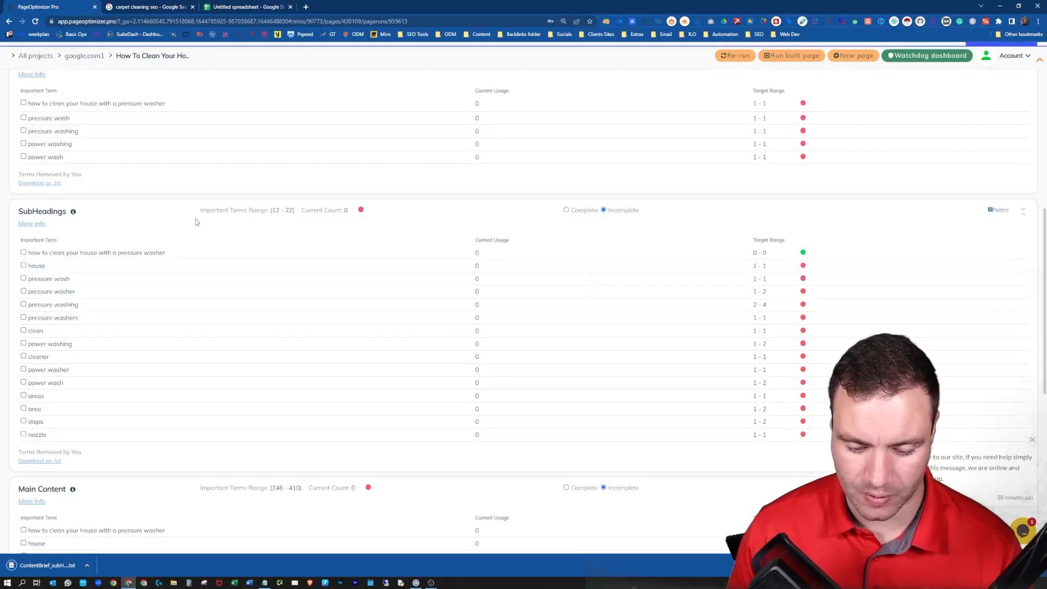
scroll("down", 3)
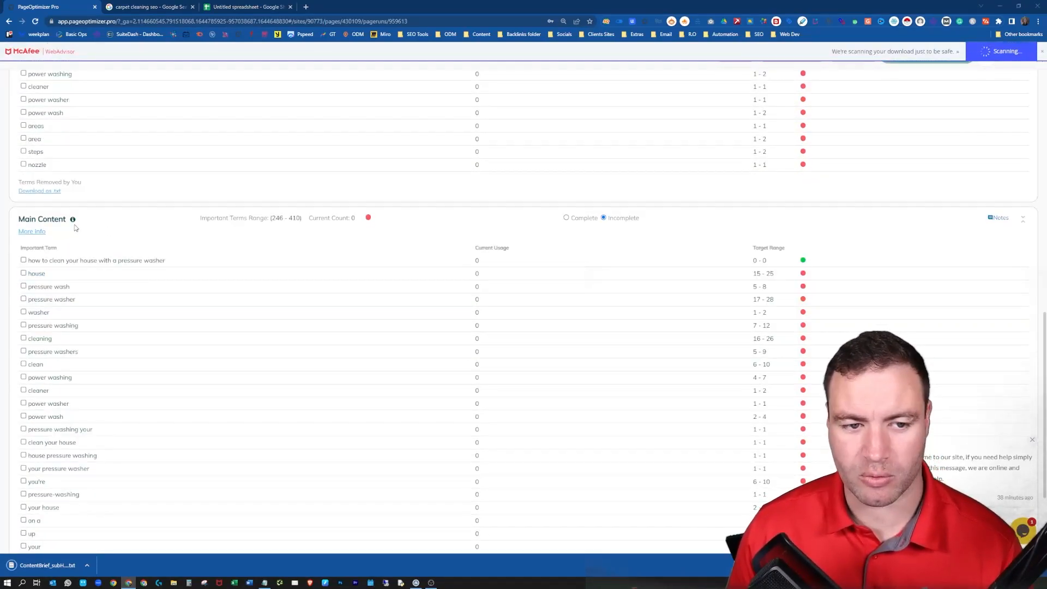
scroll("down", 3)
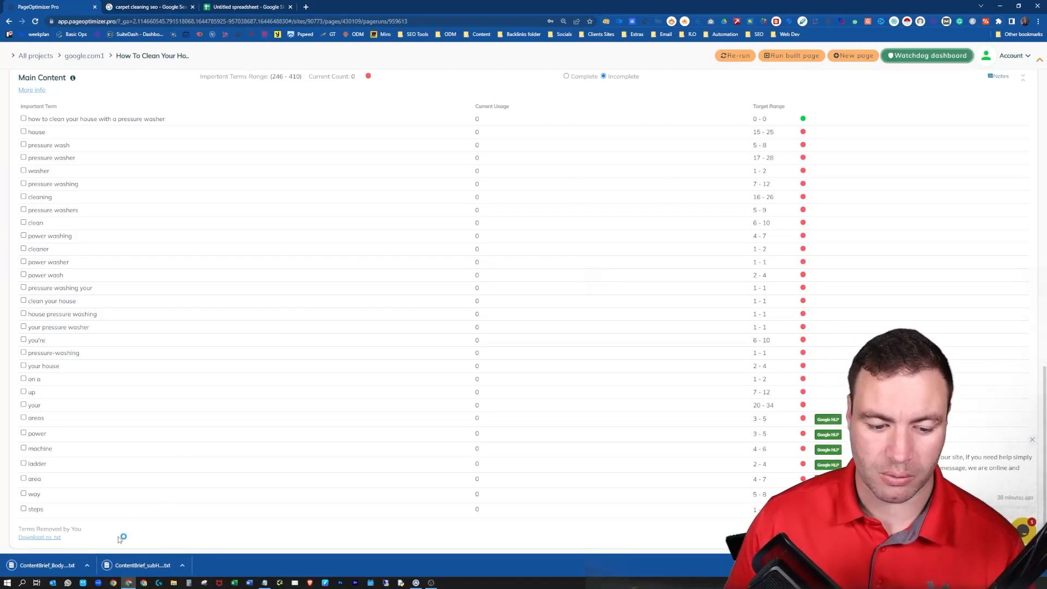
mouse_move(144, 565)
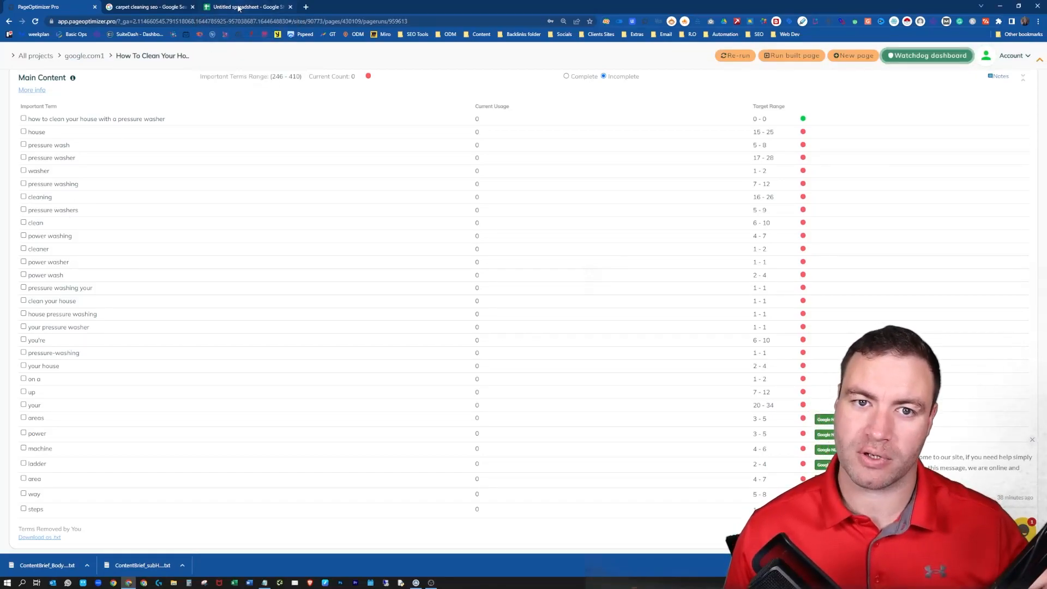
Step: Paste both POP keyword lists into column A of the spreadsheet and select the whole column
left_click(248, 6)
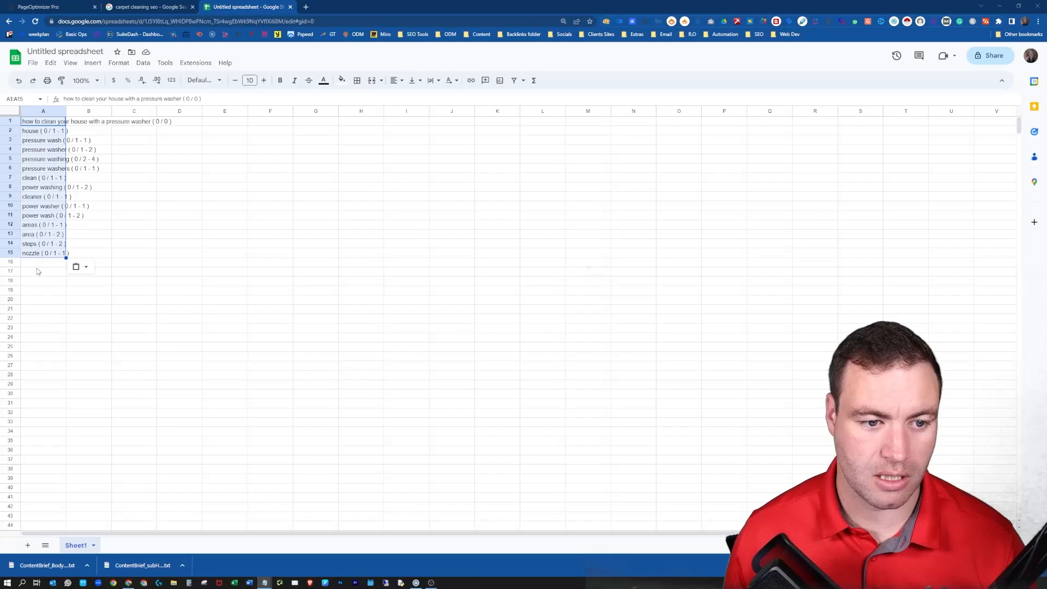
left_click(43, 272)
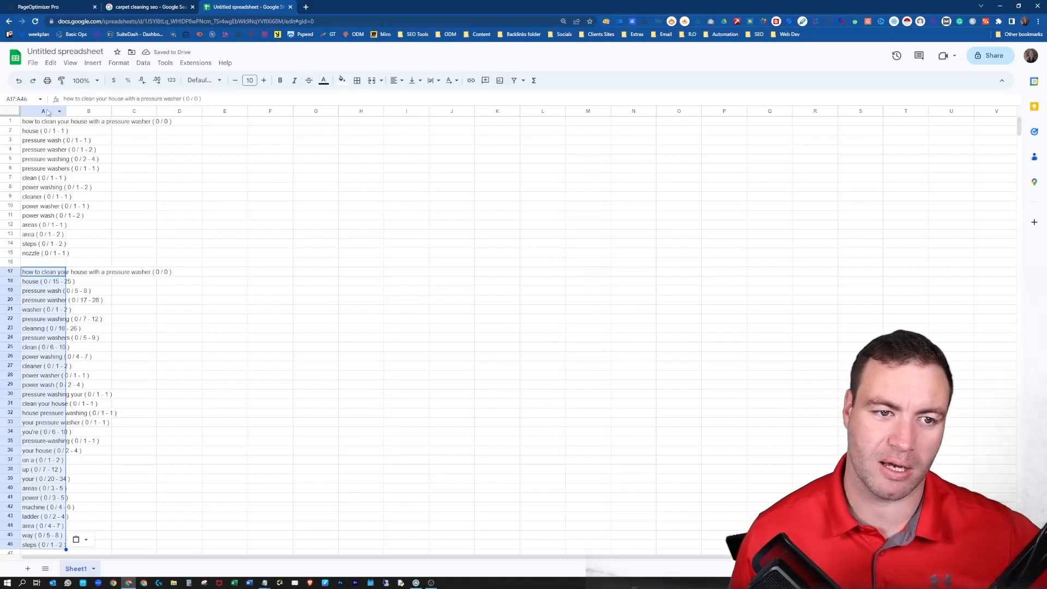
left_click(43, 111)
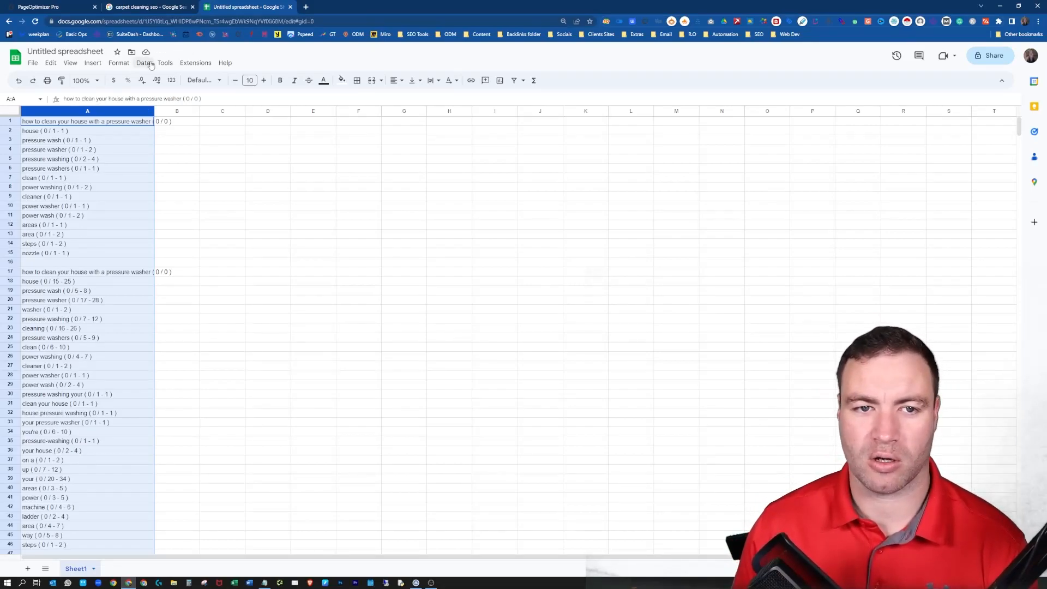
Step: Split column A on a custom '(' separator so usage ranges move to column B
left_click(143, 62)
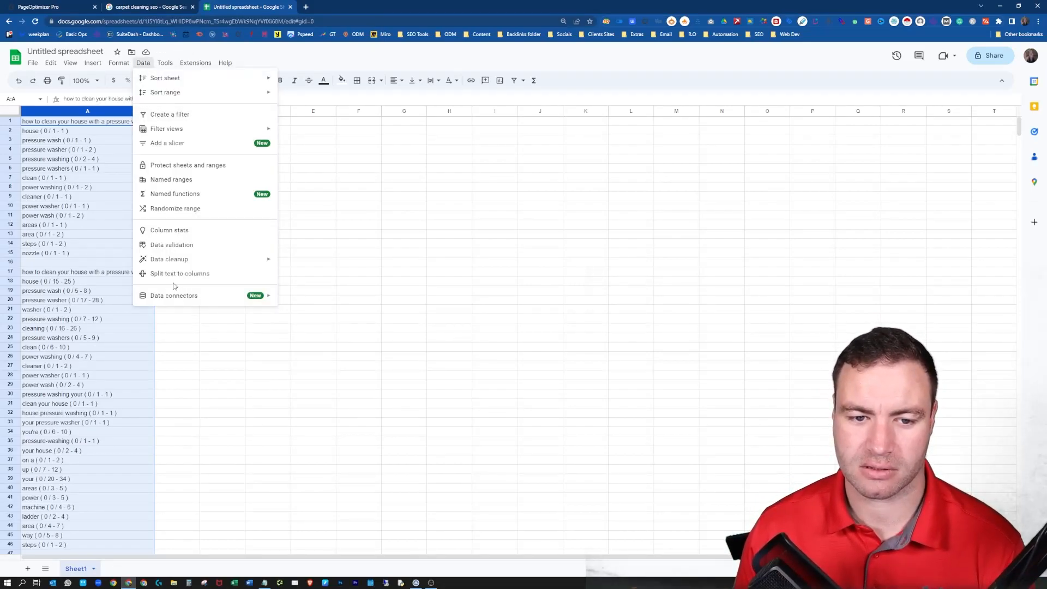
mouse_move(180, 273)
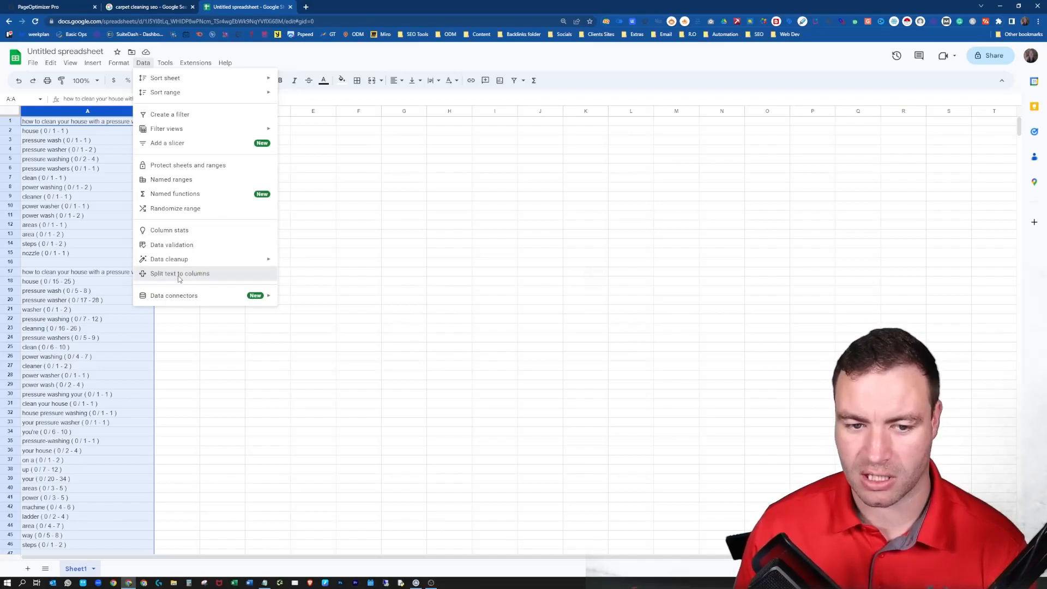
left_click(180, 273)
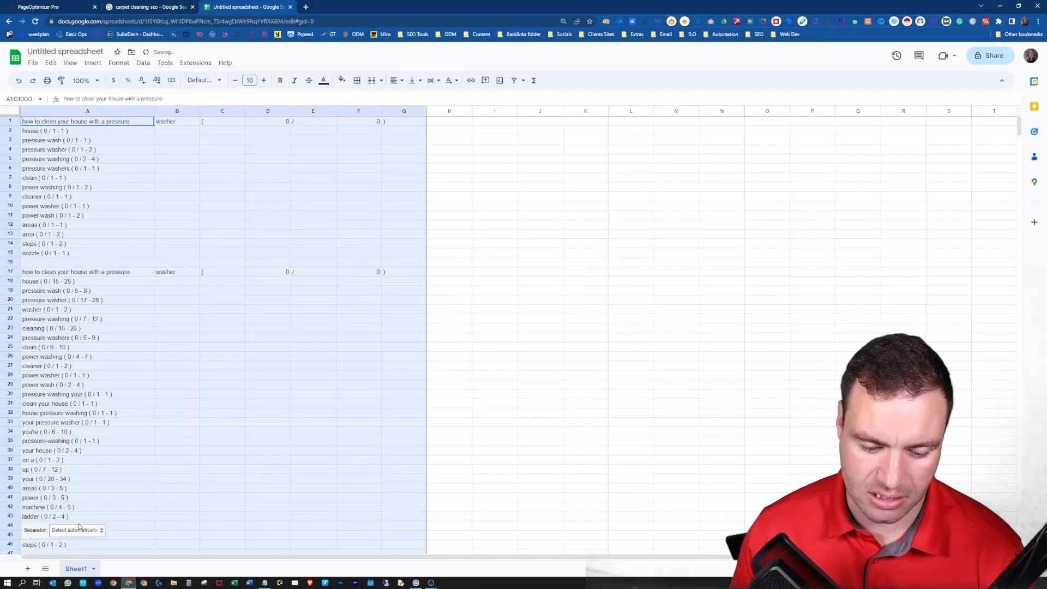
left_click(76, 530)
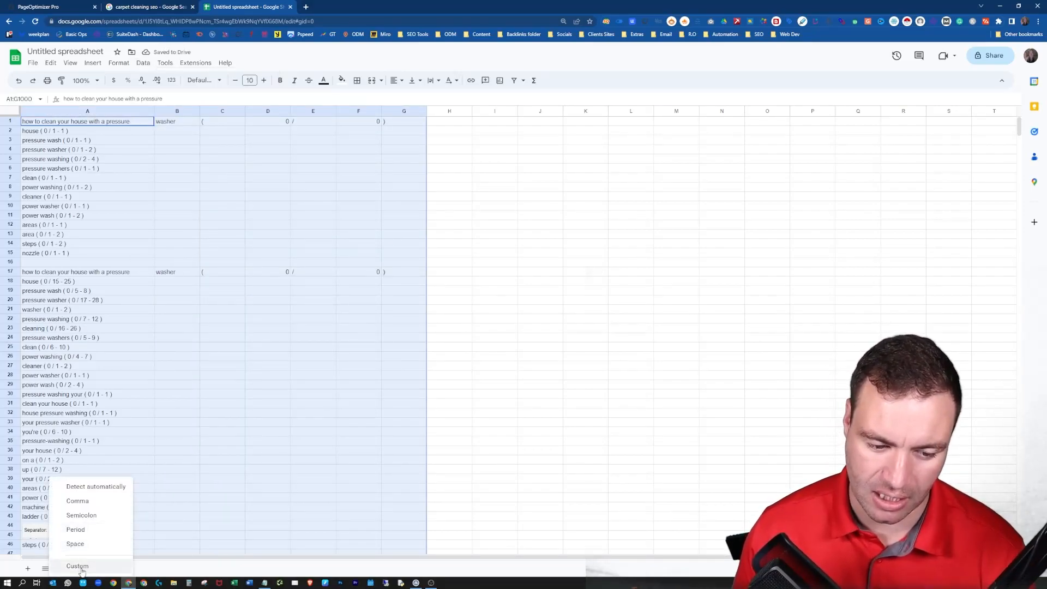
left_click(77, 566)
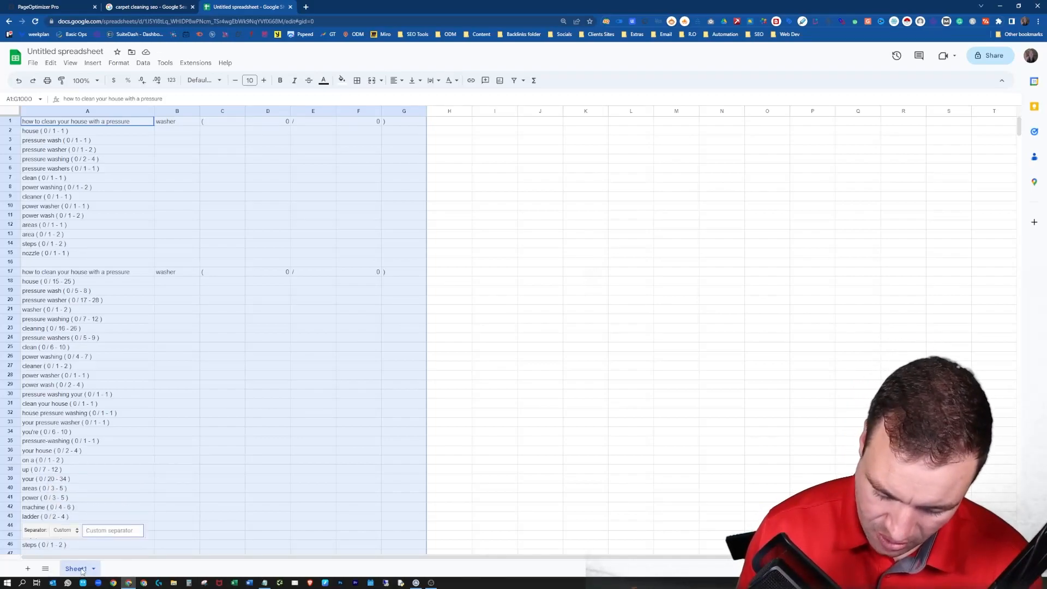
type("(")
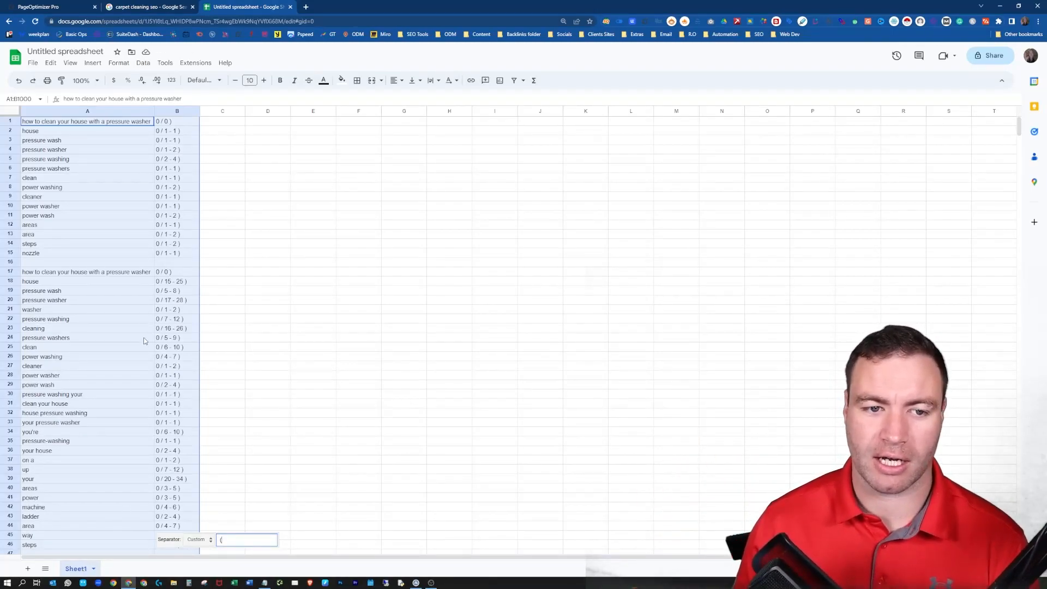
left_click(88, 244)
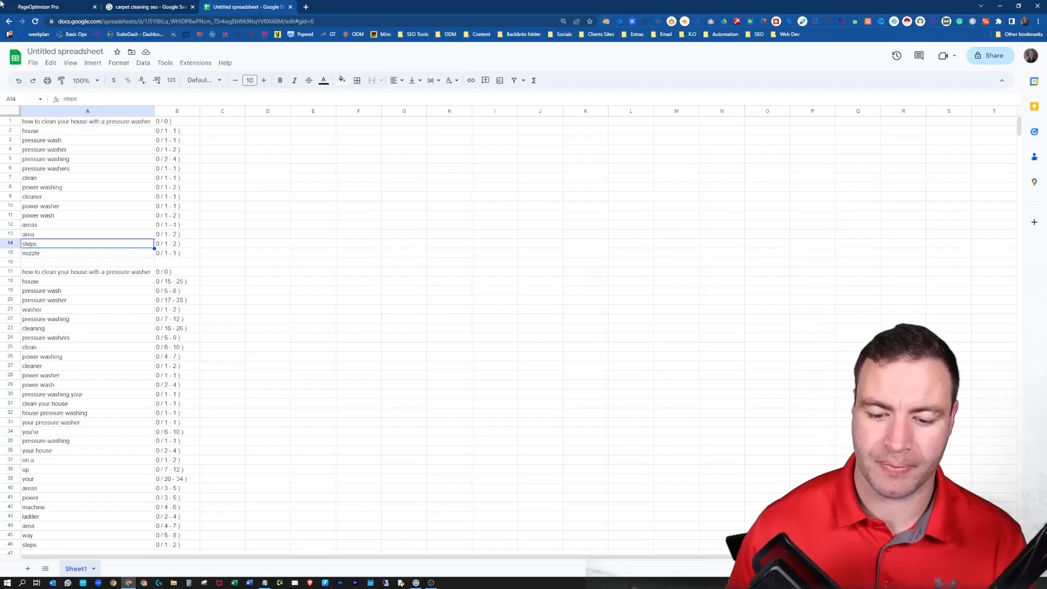
mouse_move(440, 543)
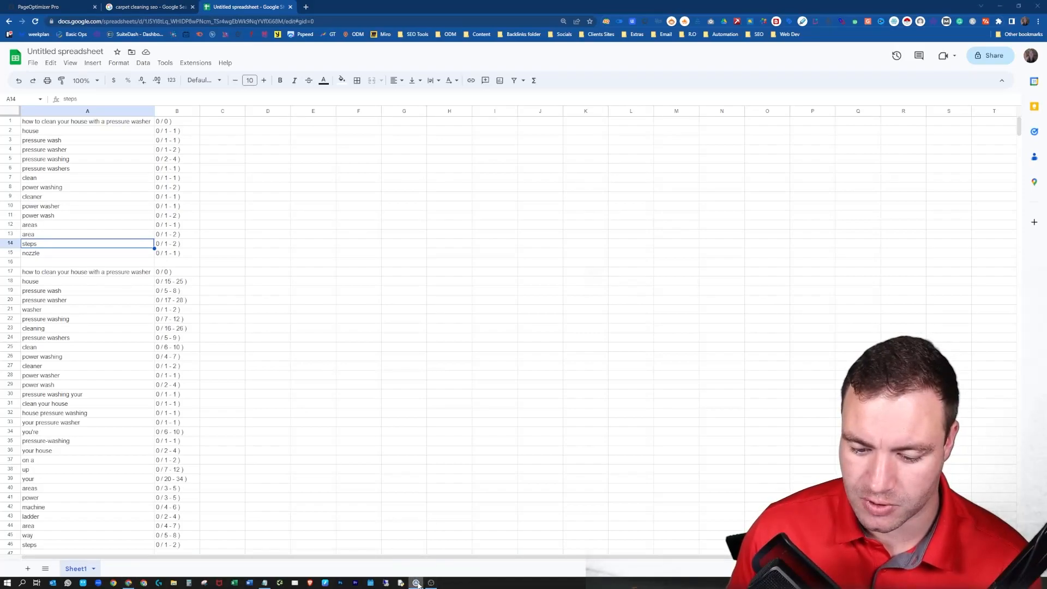
Step: Launch ZimmWriter's SEO Blog Writer from the taskbar menu and focus the H2 count field
left_click(415, 582)
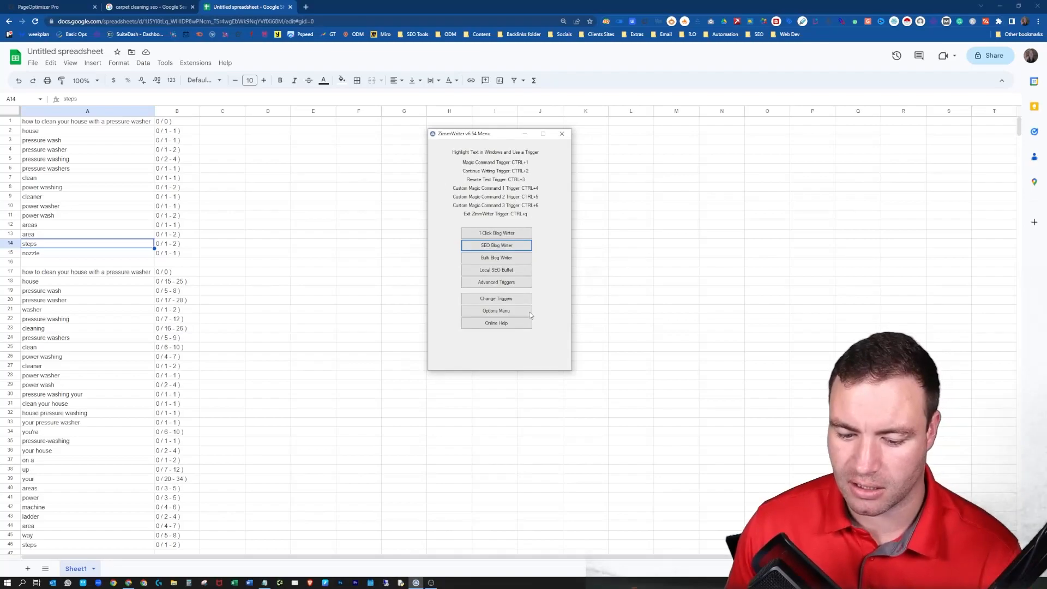
mouse_move(507, 244)
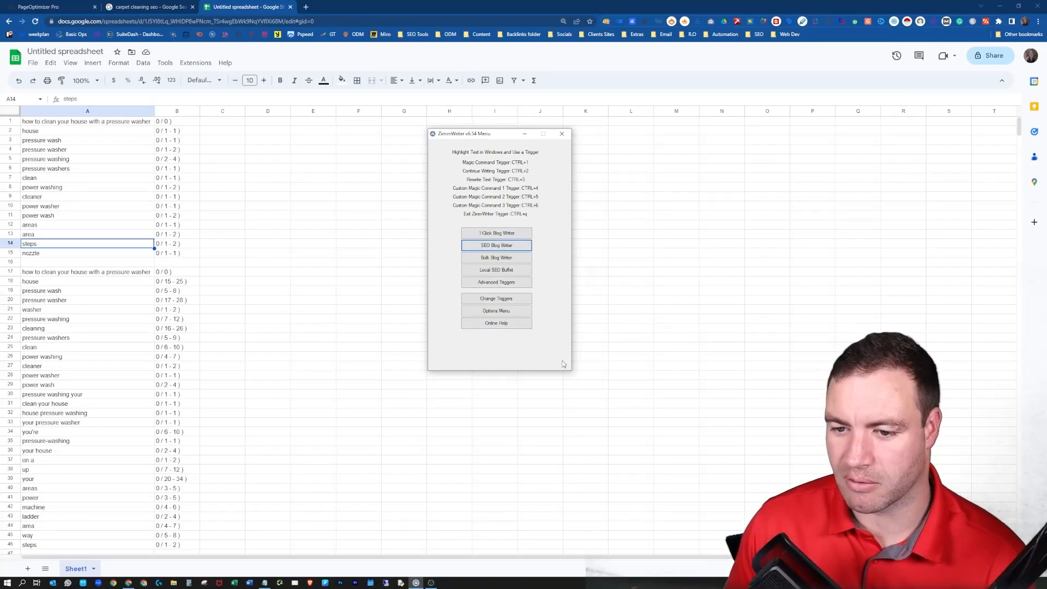
mouse_move(519, 253)
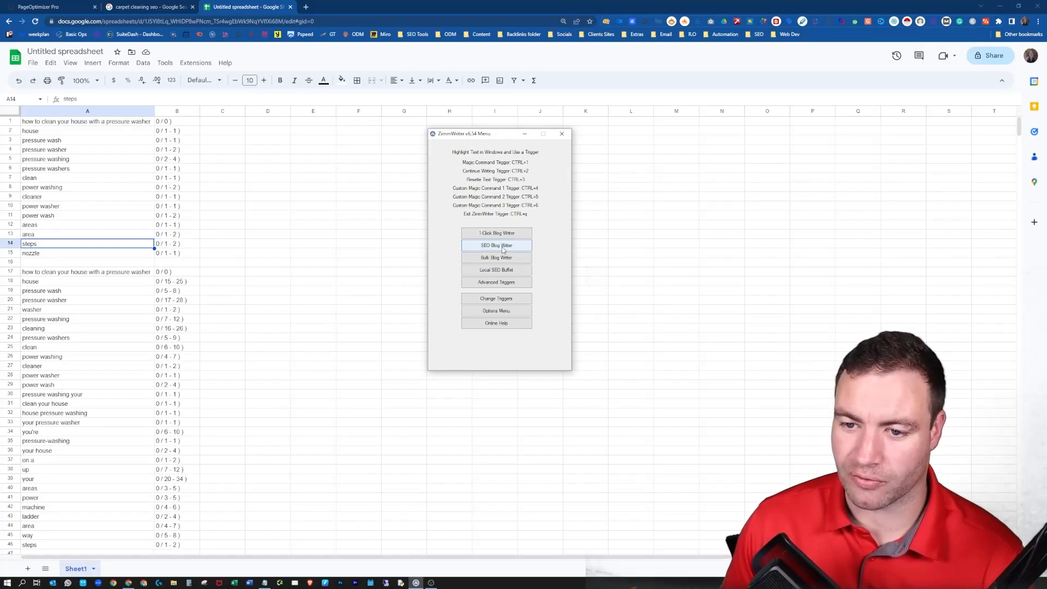
left_click(496, 245)
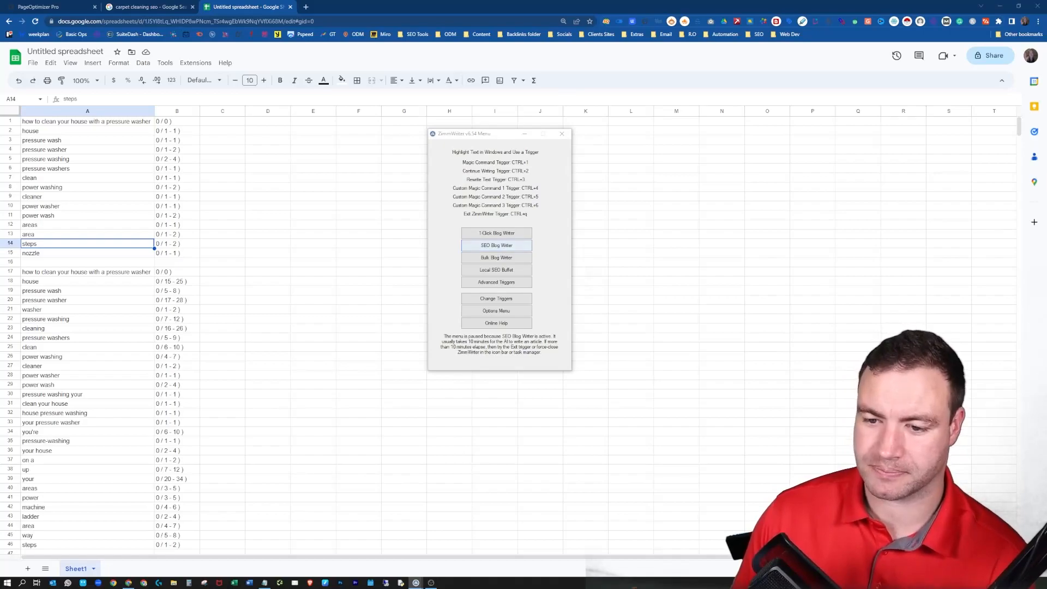
left_click(496, 245)
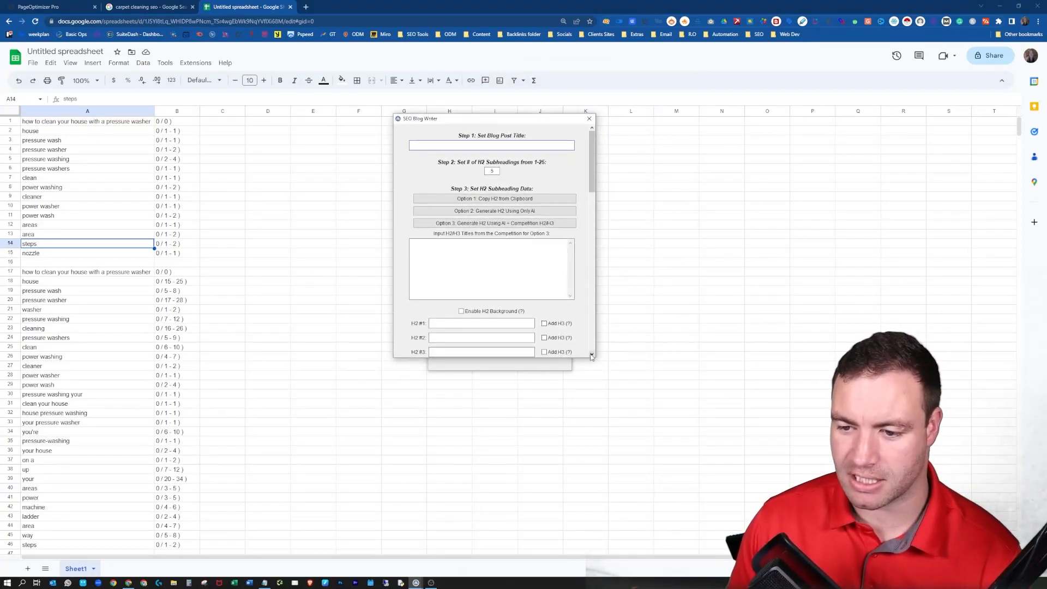
left_click(491, 145)
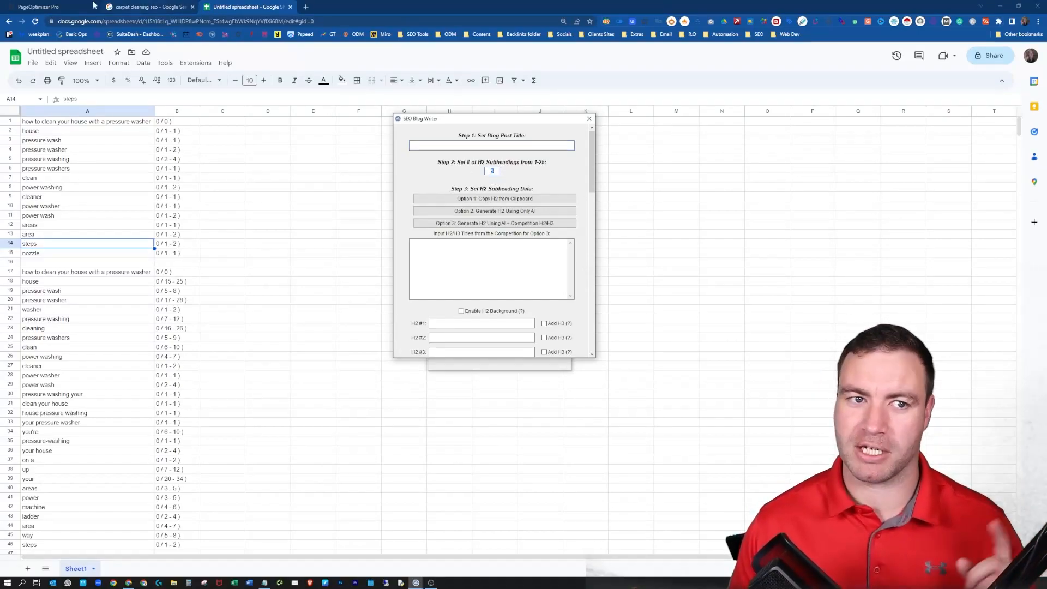
Step: Recheck the POP Custom to-do list showing 12 more keyword variations needed in H2s
left_click(40, 7)
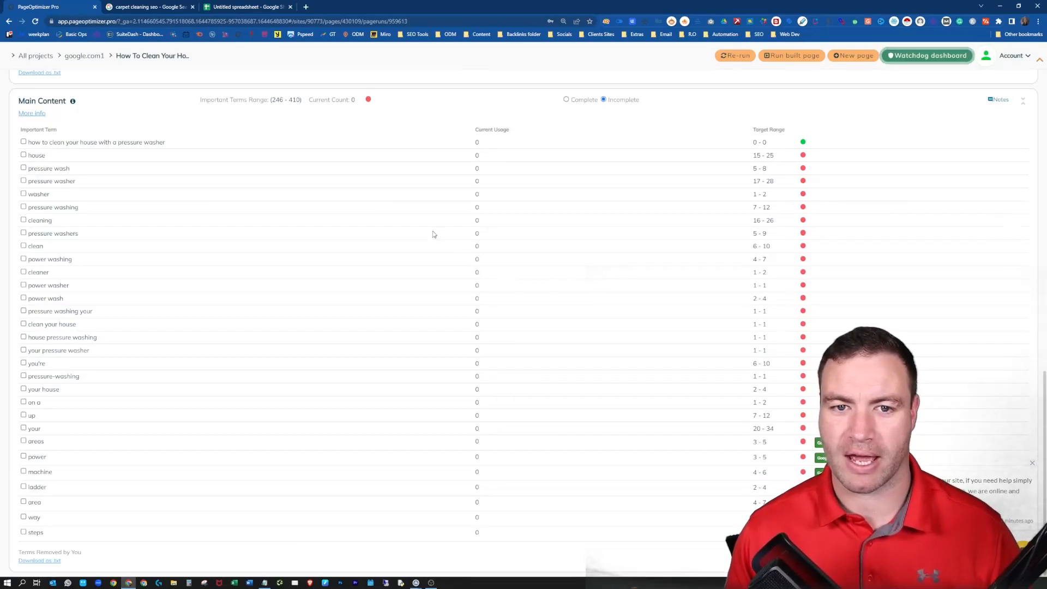
scroll("down", 3)
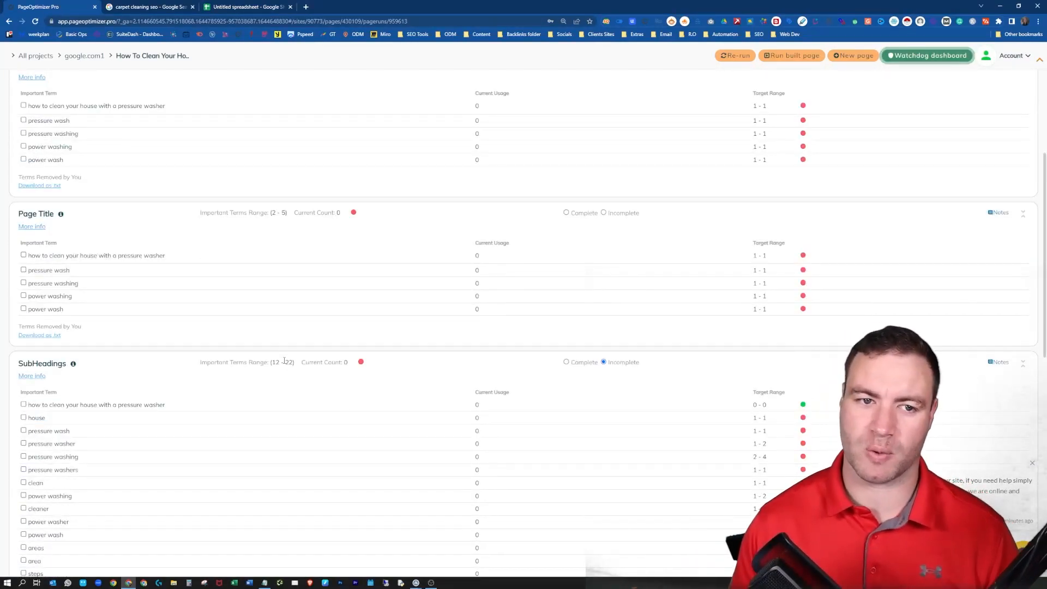
scroll("up", 3)
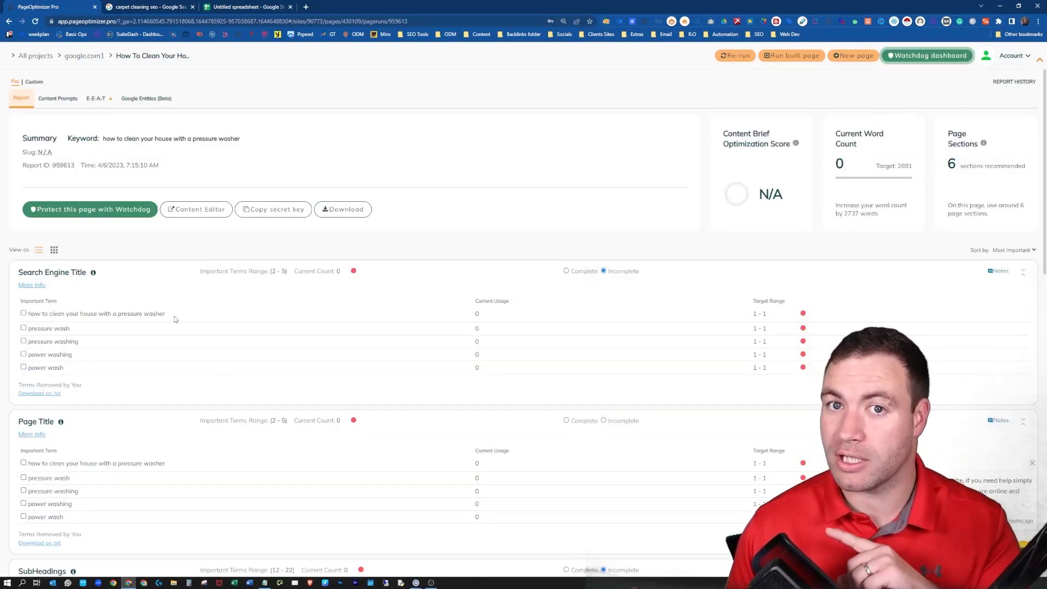
left_click(34, 81)
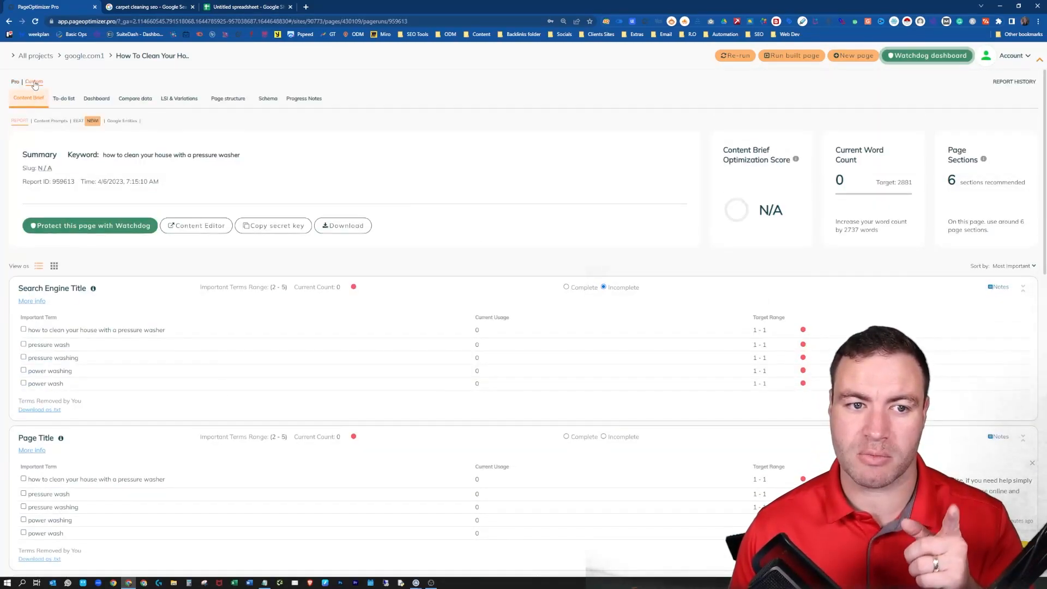
left_click(63, 98)
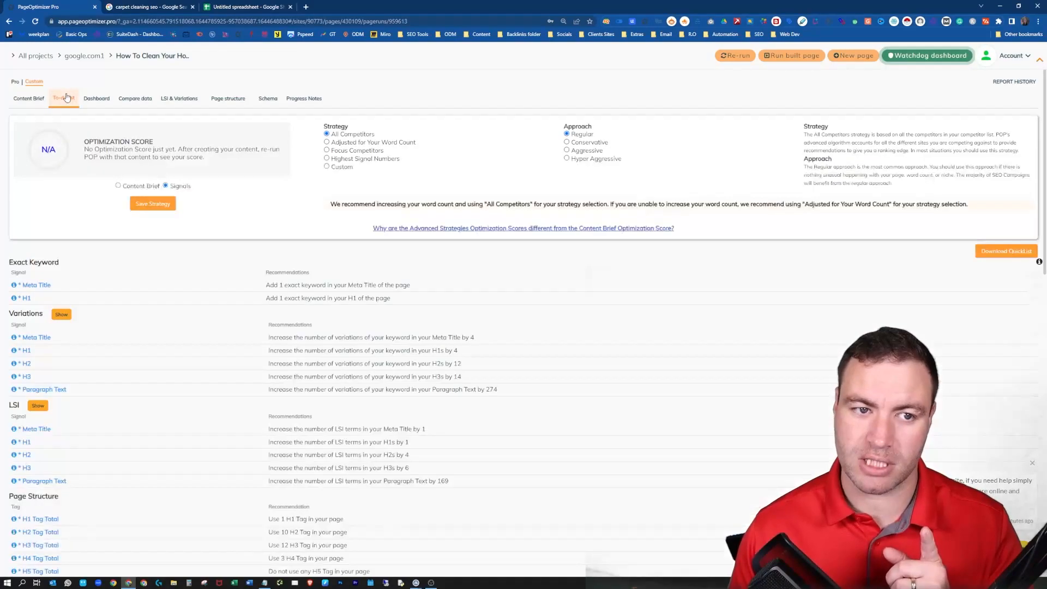
scroll("down", 3)
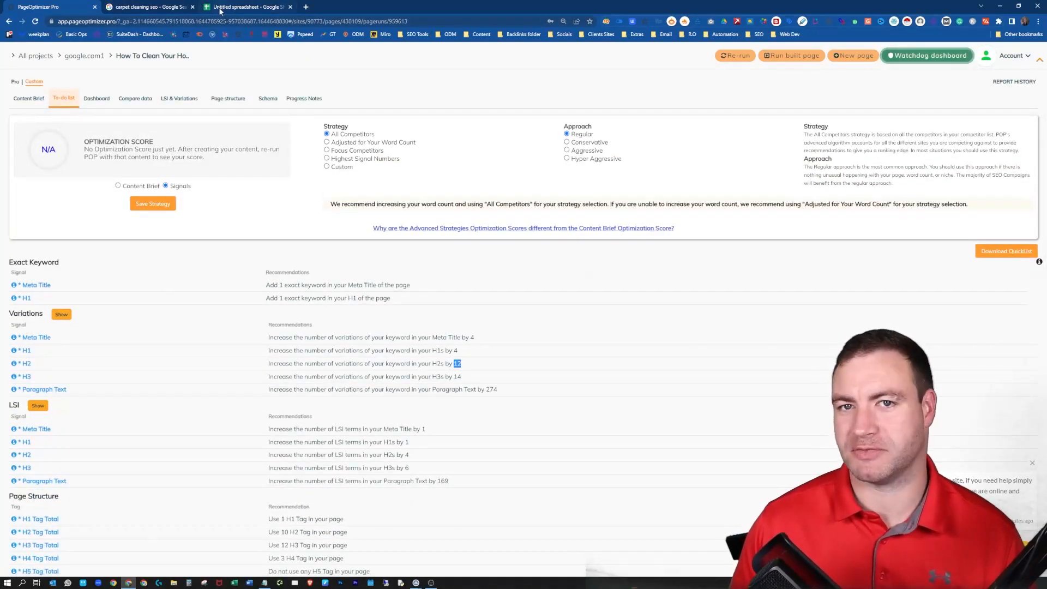
Step: Enter the title 'how to clean your house with a pressure washer' with 12 H2s in the SEO Blog Writer
left_click(248, 7)
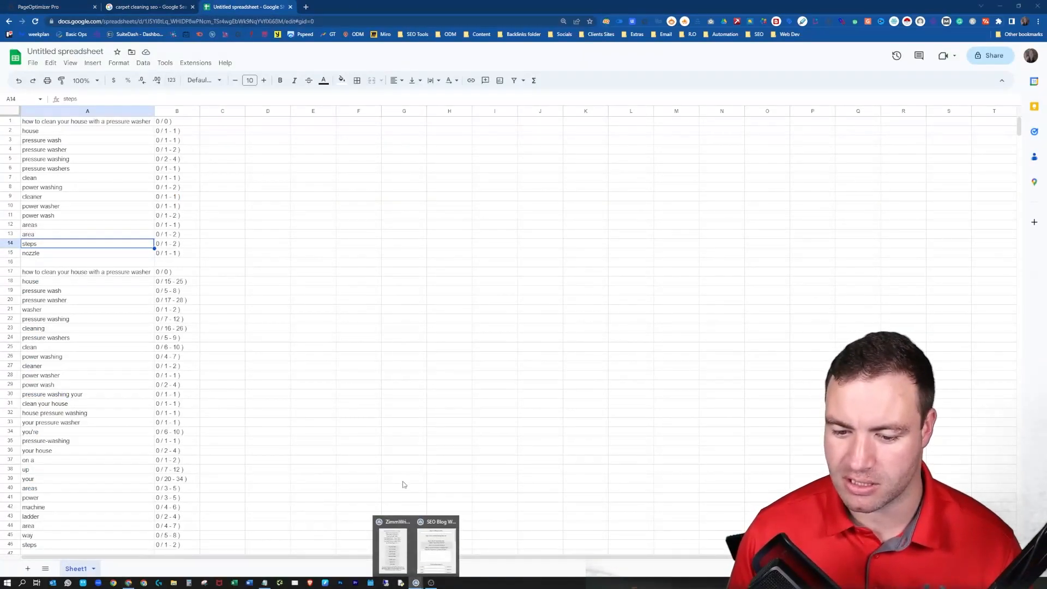
left_click(436, 548)
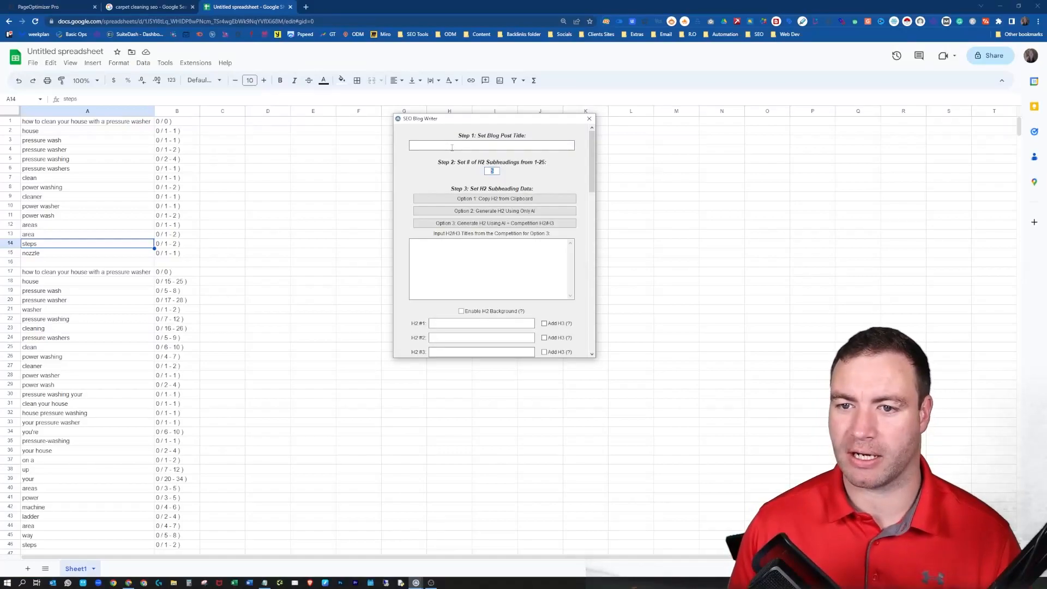
left_click(588, 119)
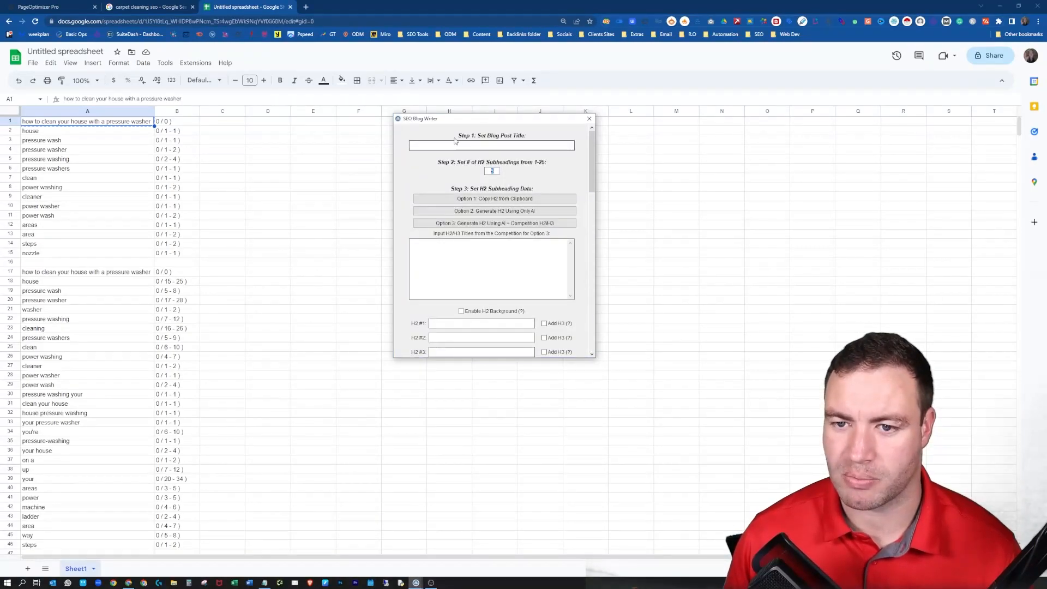
type("how to clean your house with a pressure washer")
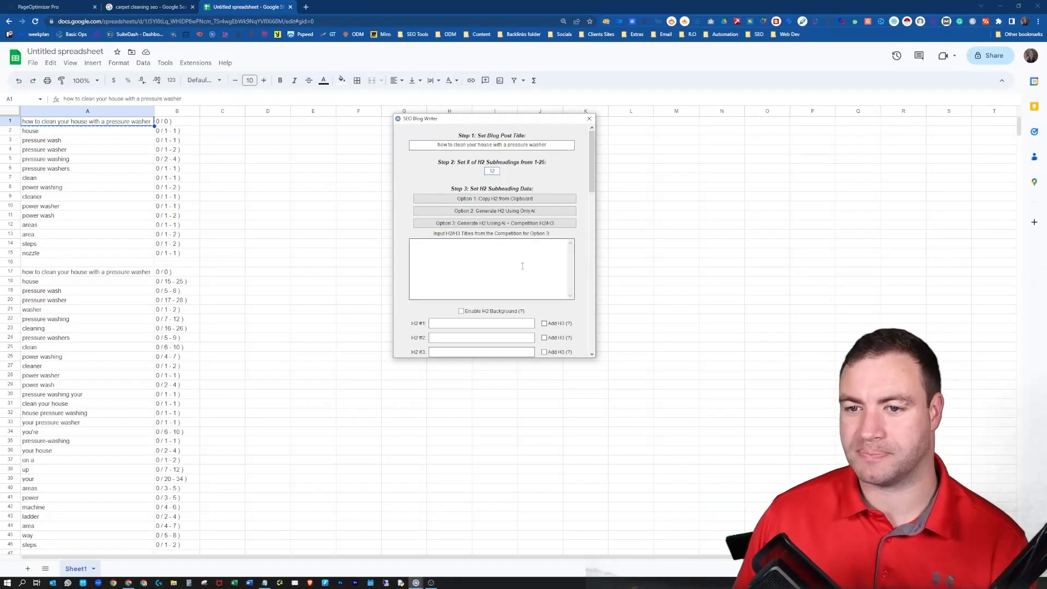
Step: Copy the subheading keyword list from A1:A15 into the competition box
left_click(588, 119)
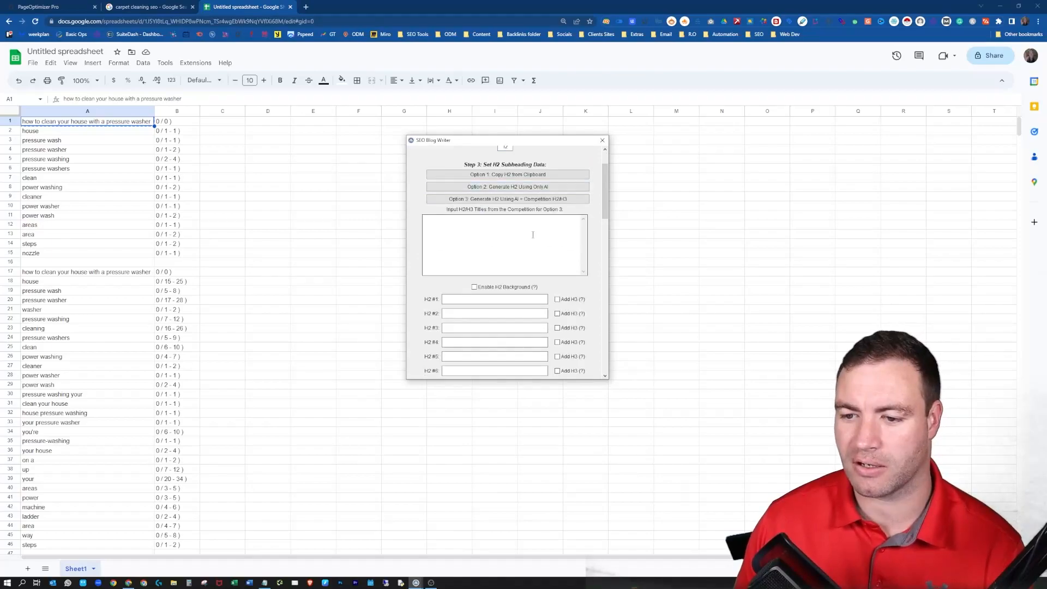
scroll("down", 3)
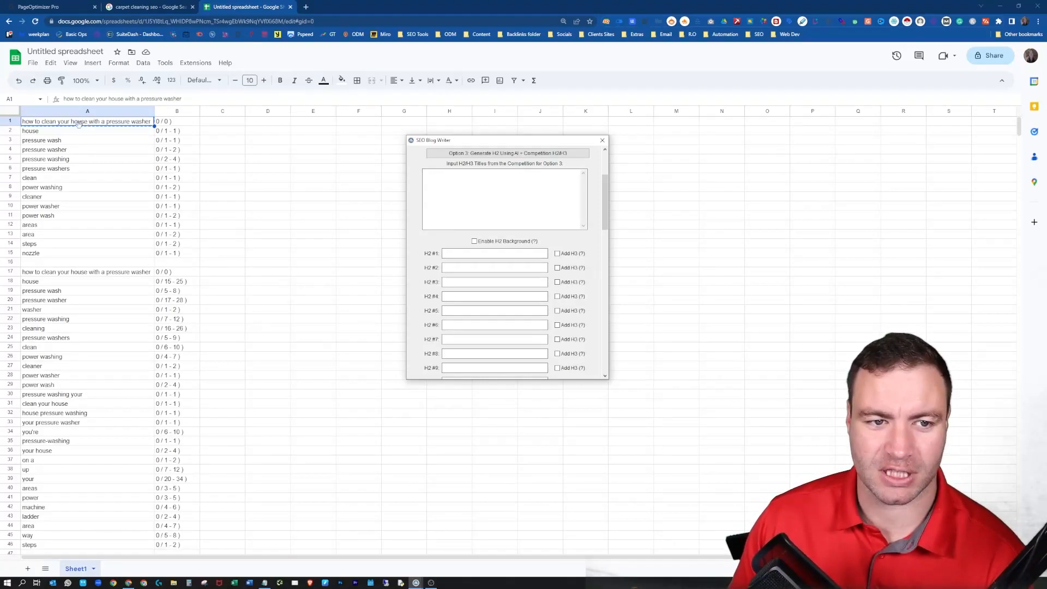
left_click(602, 141)
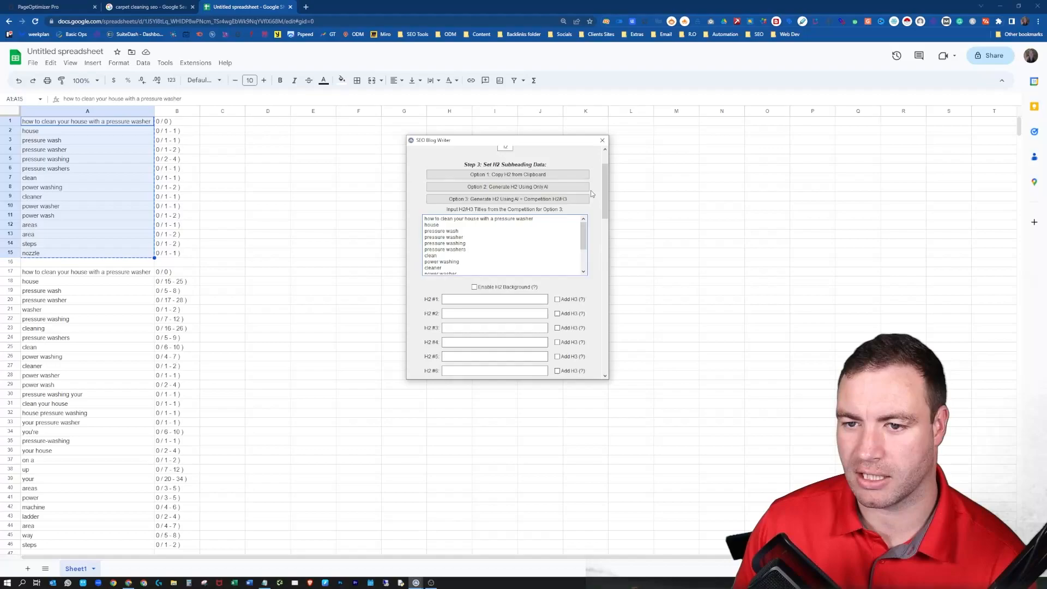
Step: Generate the 12 H2 headings with AI from the competitor terms and set H2 Section Length to Medium
left_click(506, 198)
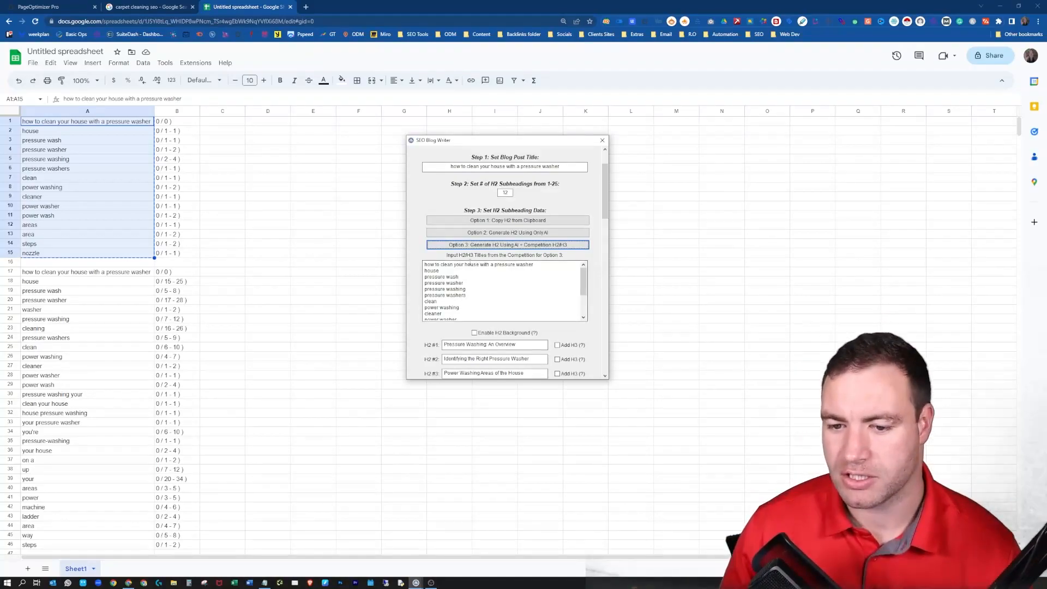
scroll("down", 3)
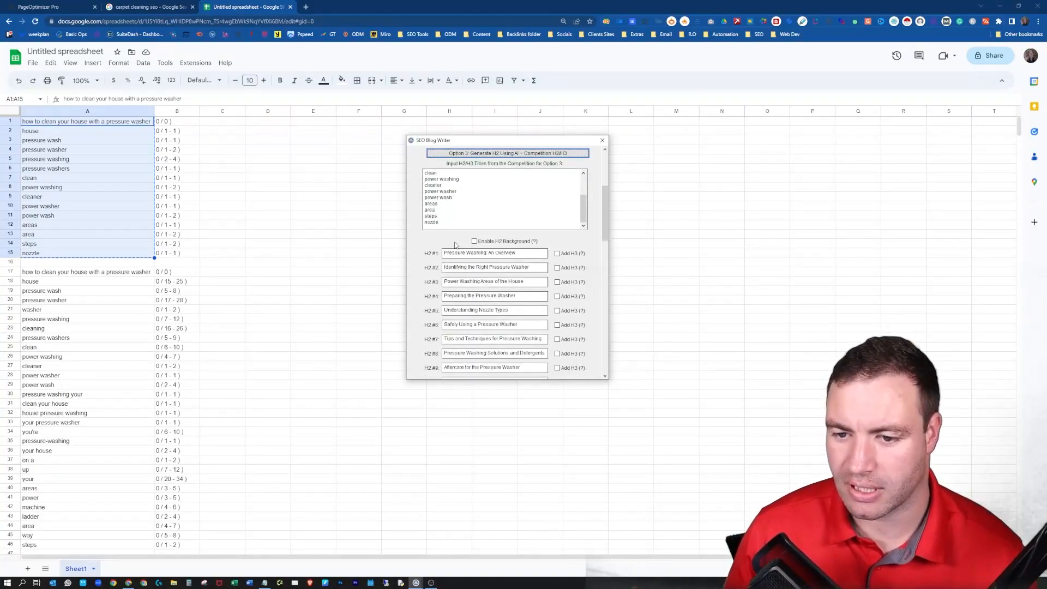
mouse_move(528, 306)
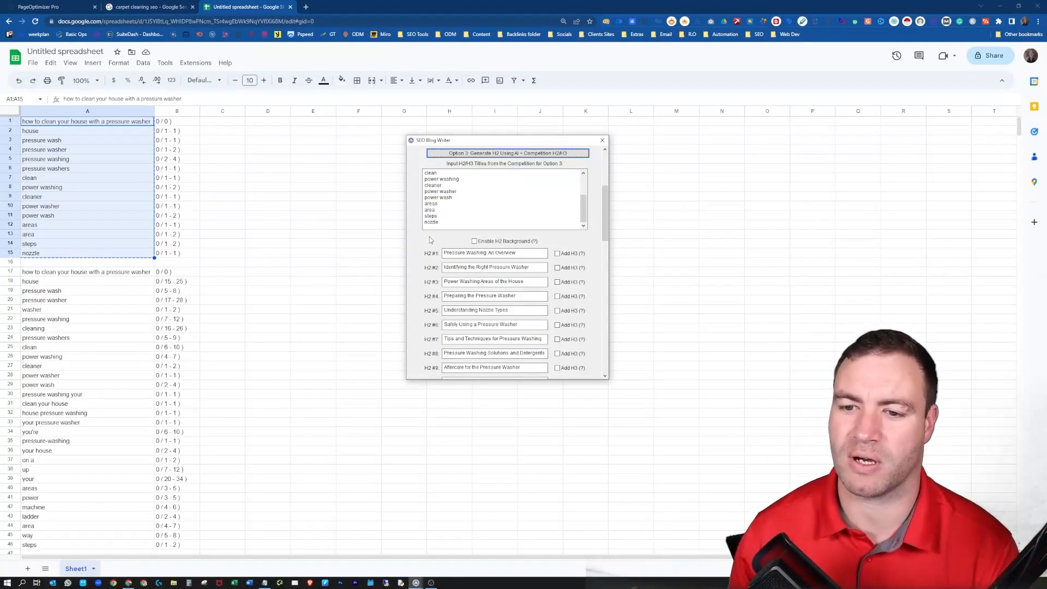
scroll("down", 3)
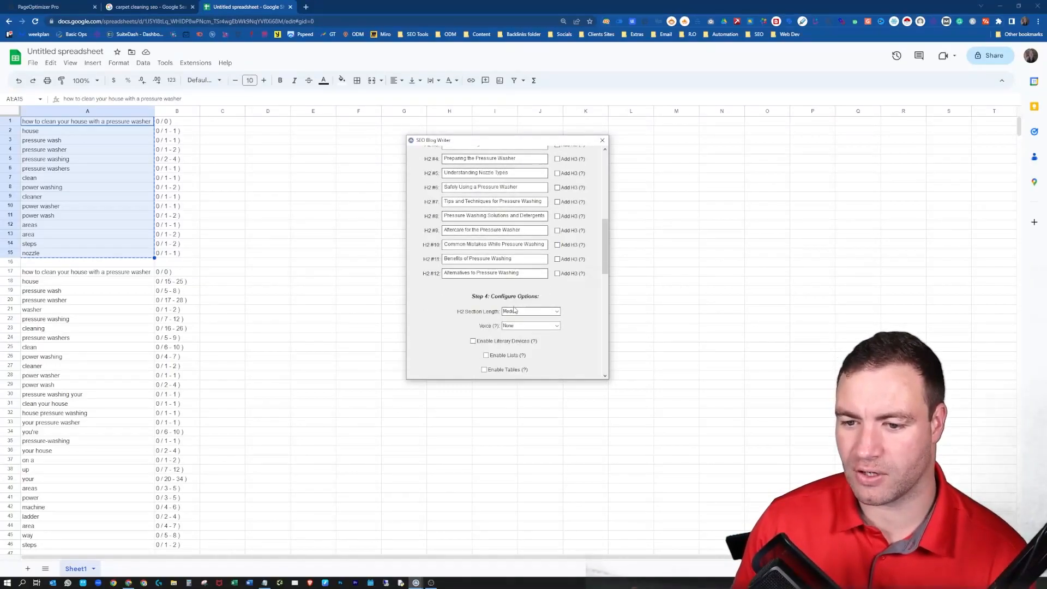
Step: Set Voice to Very Personal and enable lists, teaser and detection boost
scroll("down", 3)
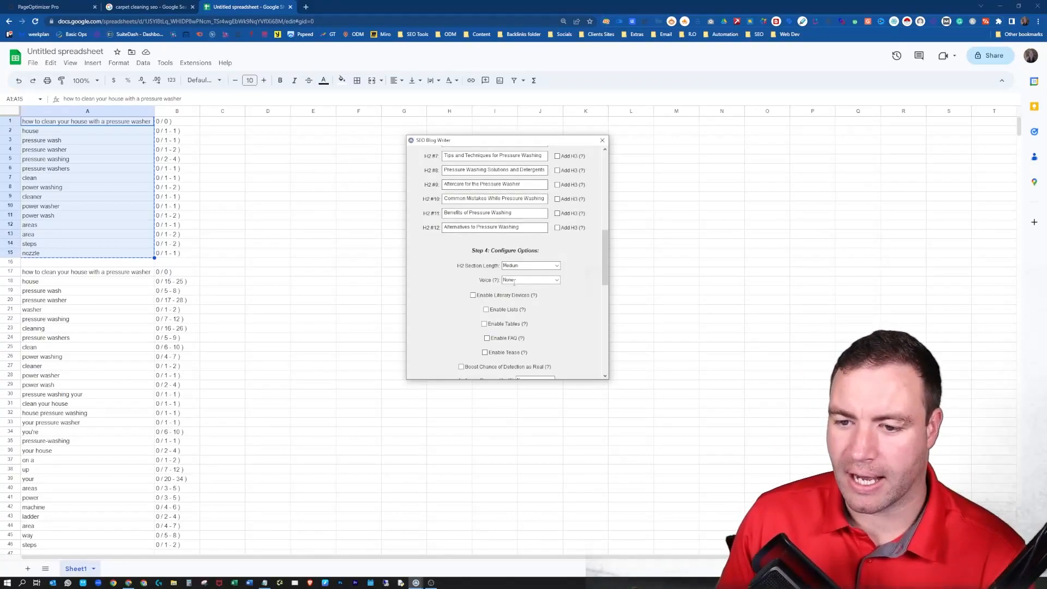
scroll("down", 3)
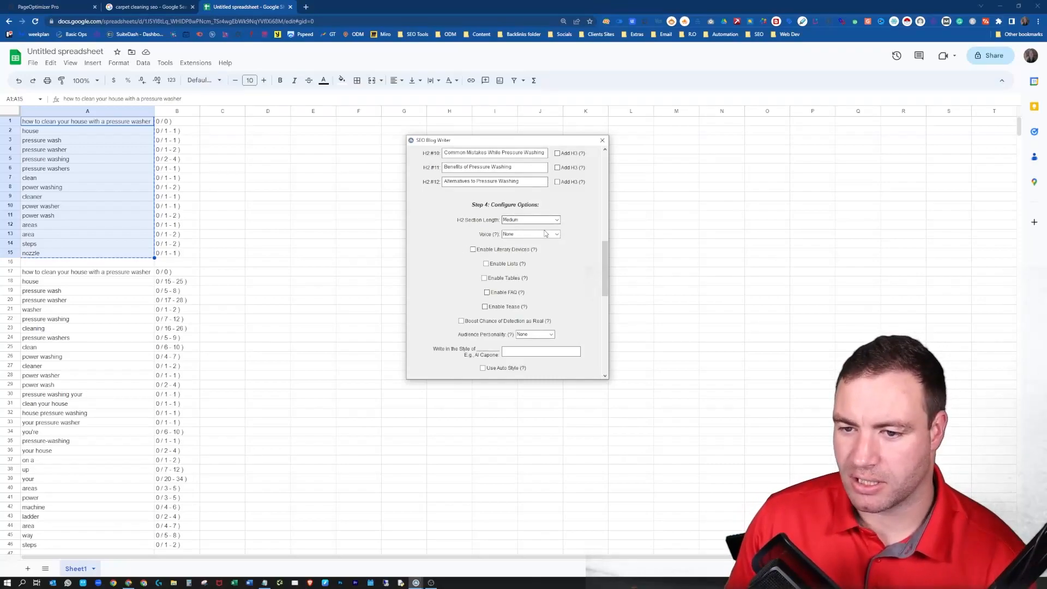
left_click(530, 233)
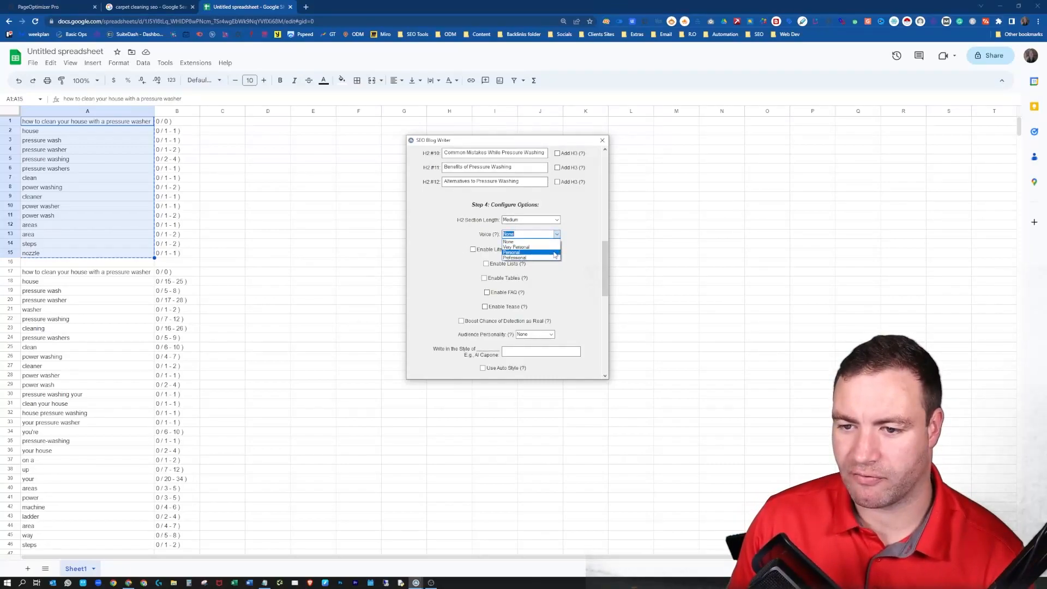
left_click(515, 248)
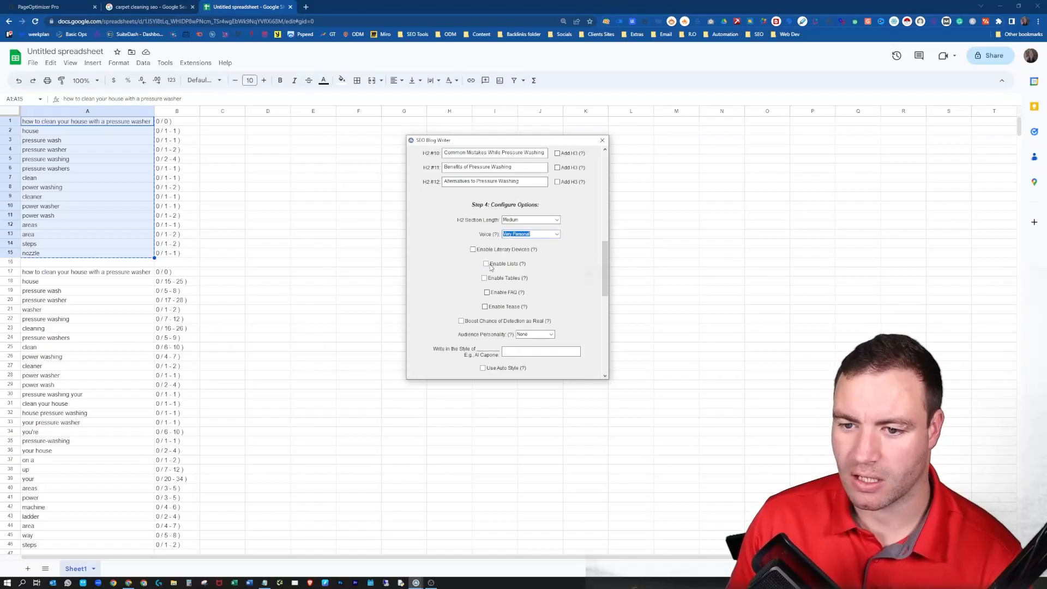
left_click(485, 263)
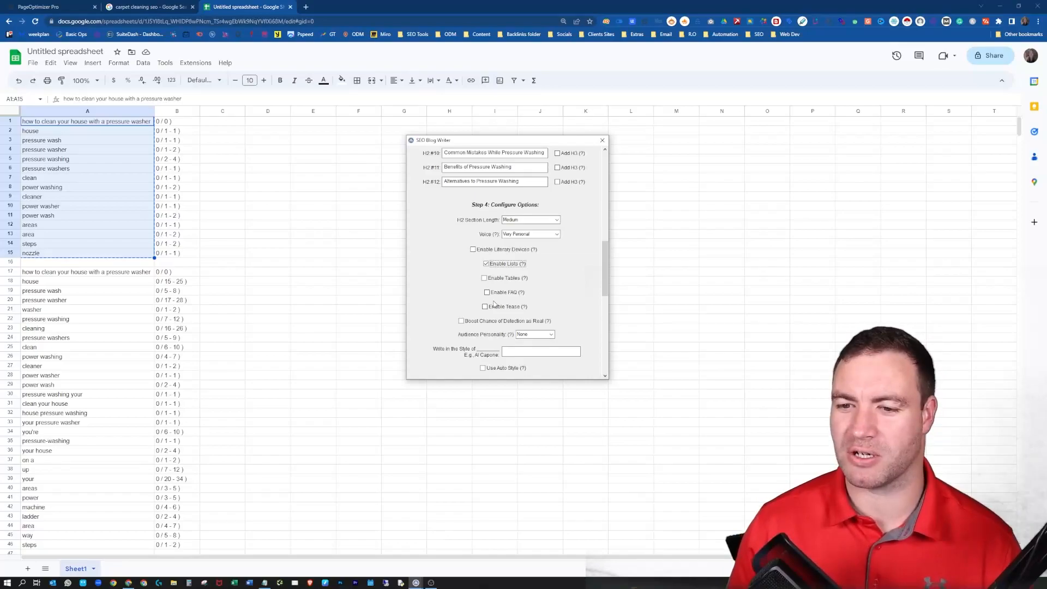
mouse_move(520, 293)
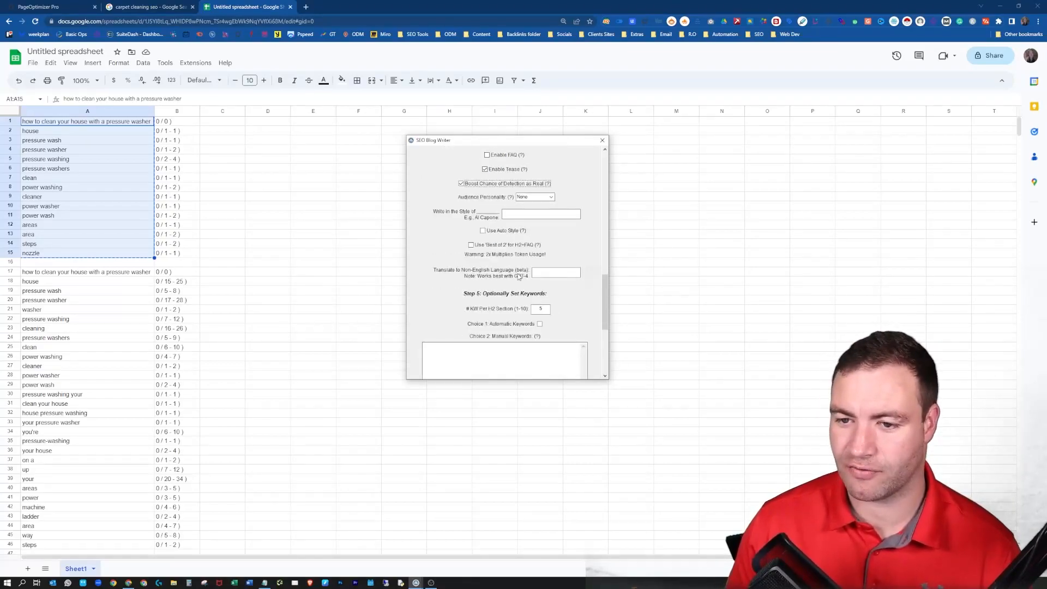
Step: Set Audience Personality to Creator and style as an experienced pressure-washing business owner
left_click(534, 197)
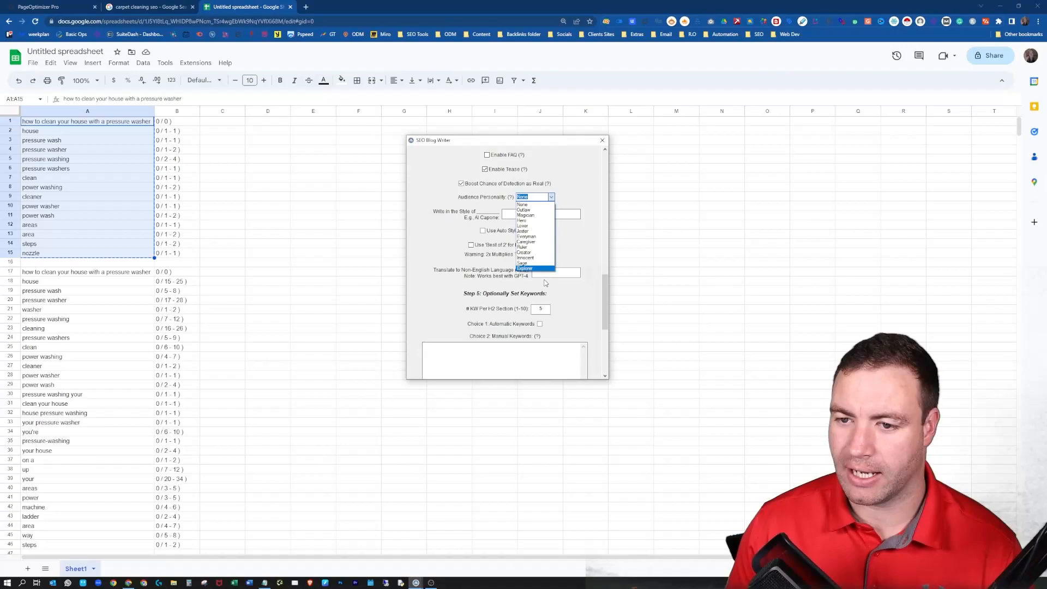
left_click(525, 269)
type("an experienced")
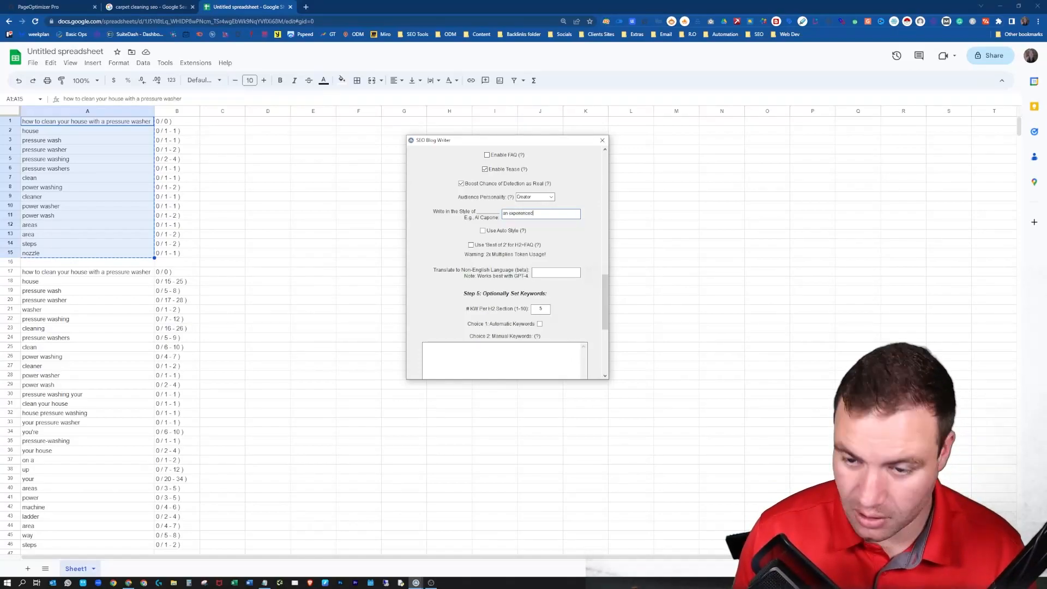
type("c")
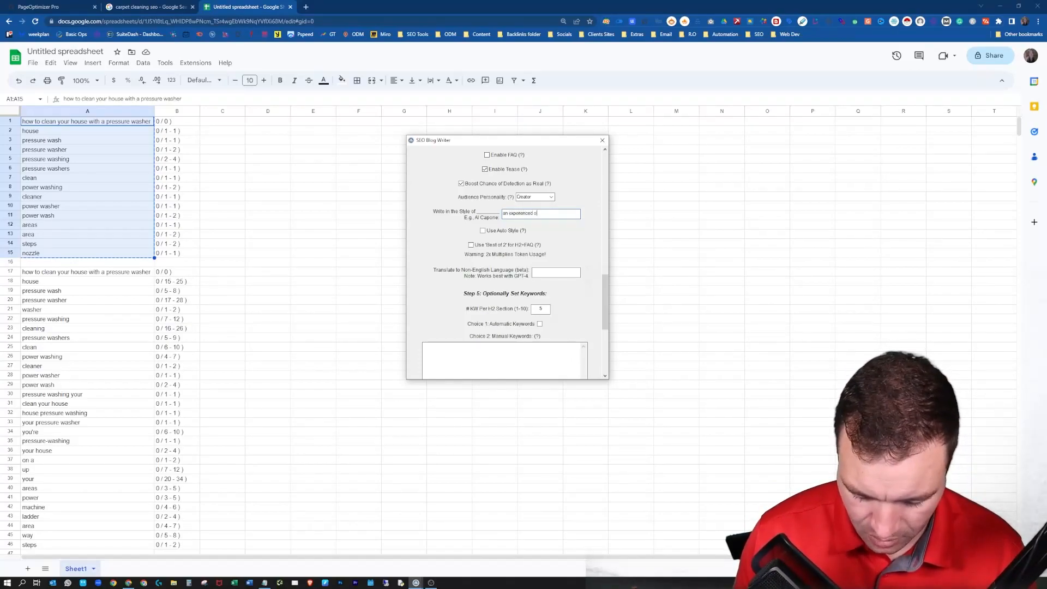
type("business")
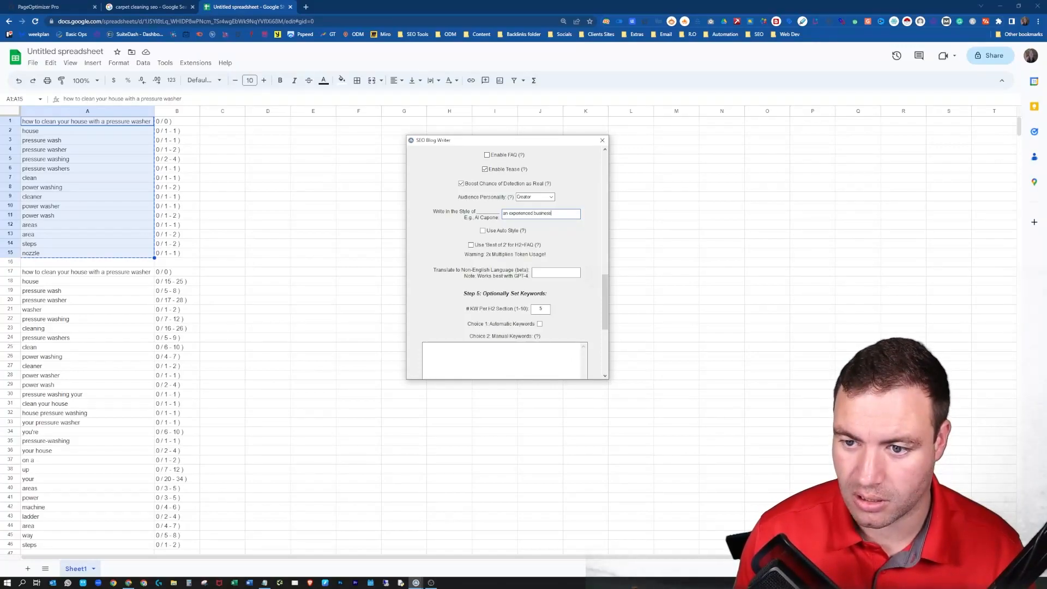
type("owner")
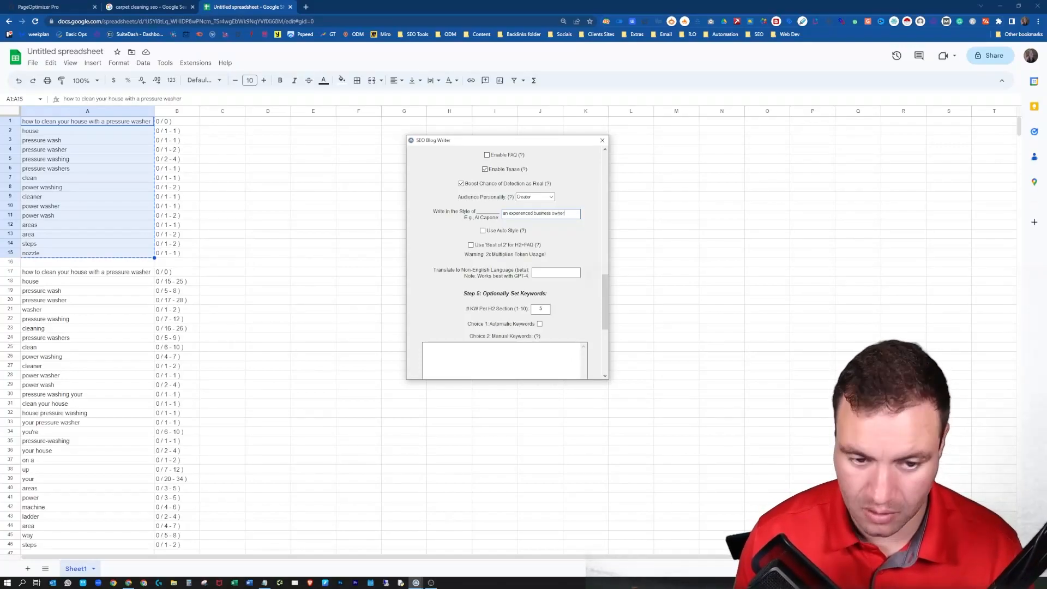
type("of a pressurewashing company")
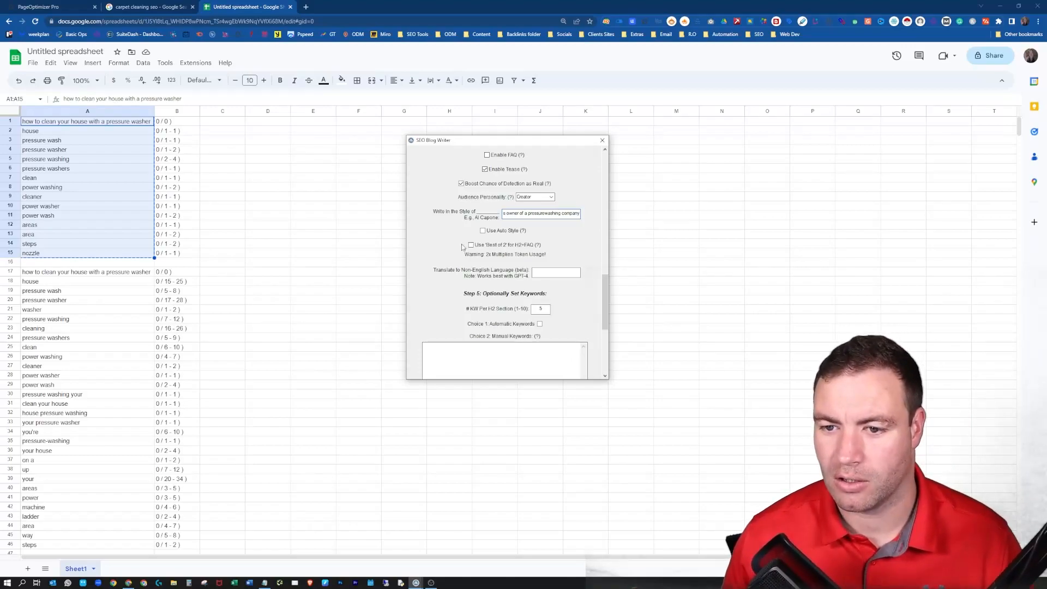
scroll("down", 3)
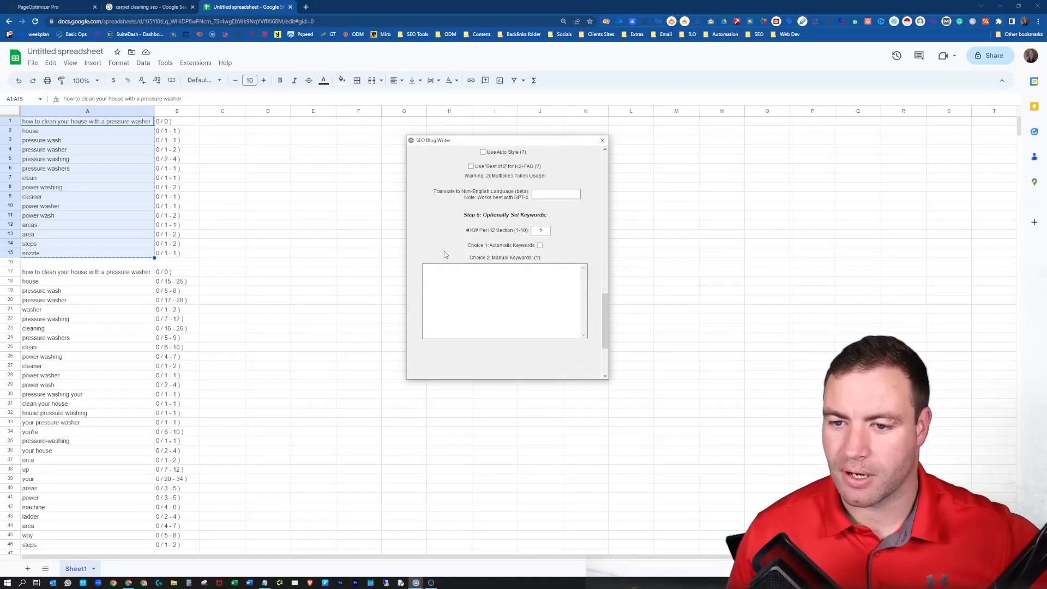
scroll("down", 3)
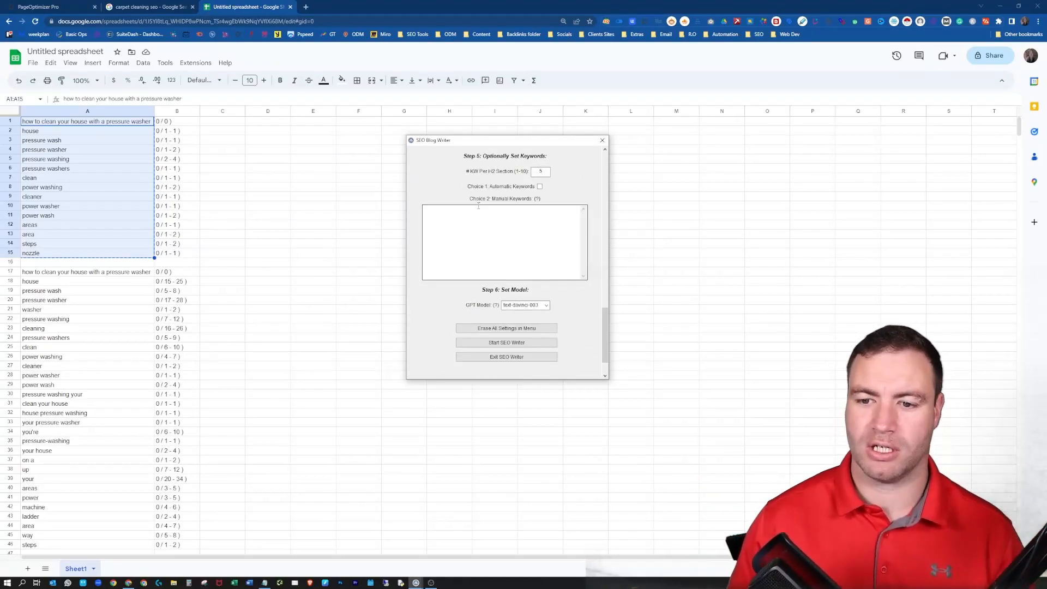
Step: Paste the sheet's A17:A46 main-content keyword list into the manual keywords box
left_click(602, 141)
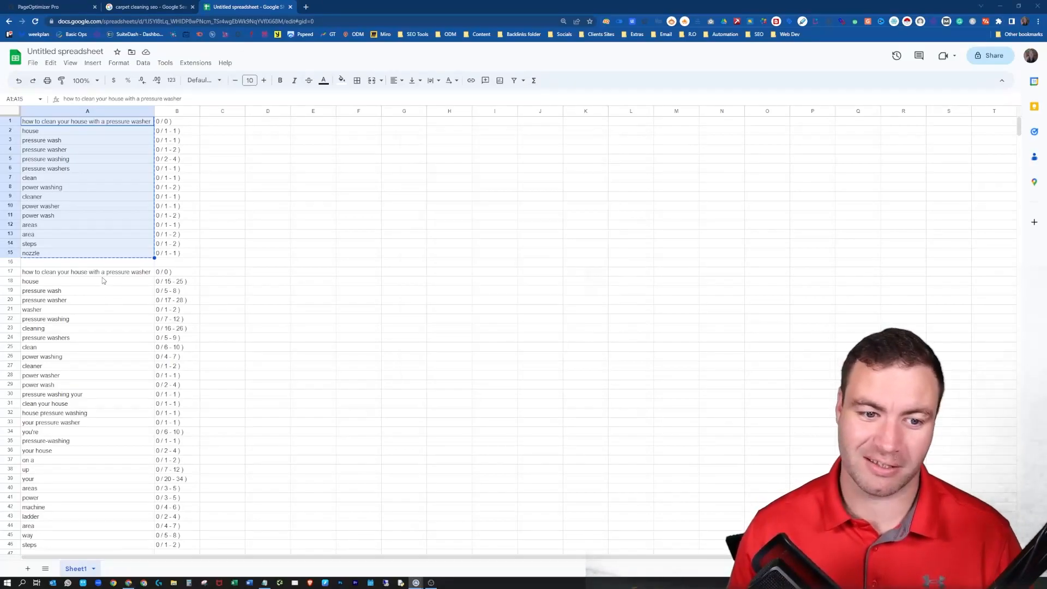
left_click(87, 271)
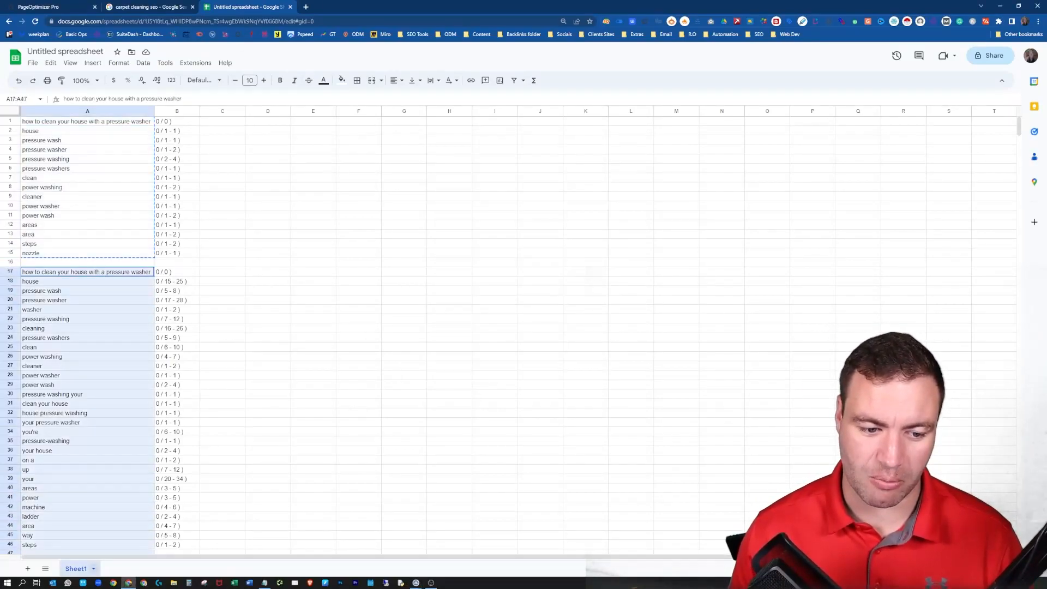
scroll("down", 3)
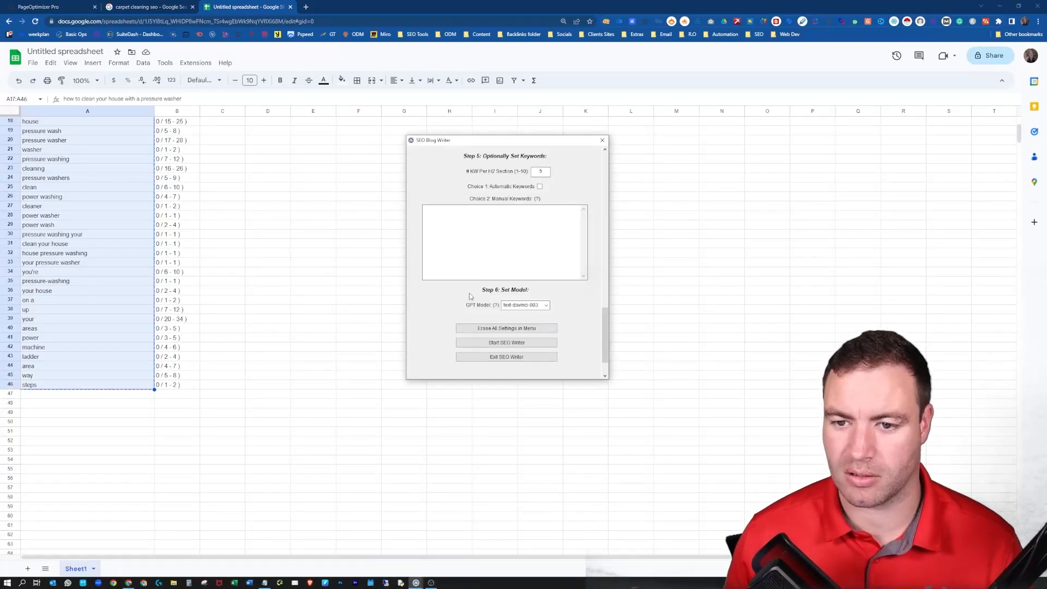
left_click(503, 242)
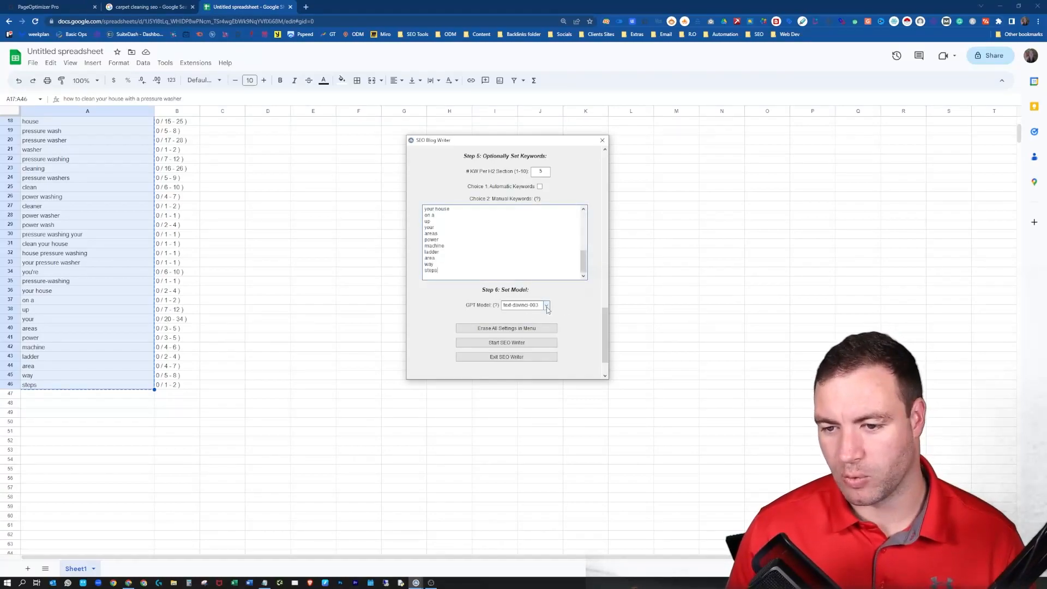
Step: Keep text-davinci-003 as the GPT model in the model list
left_click(546, 306)
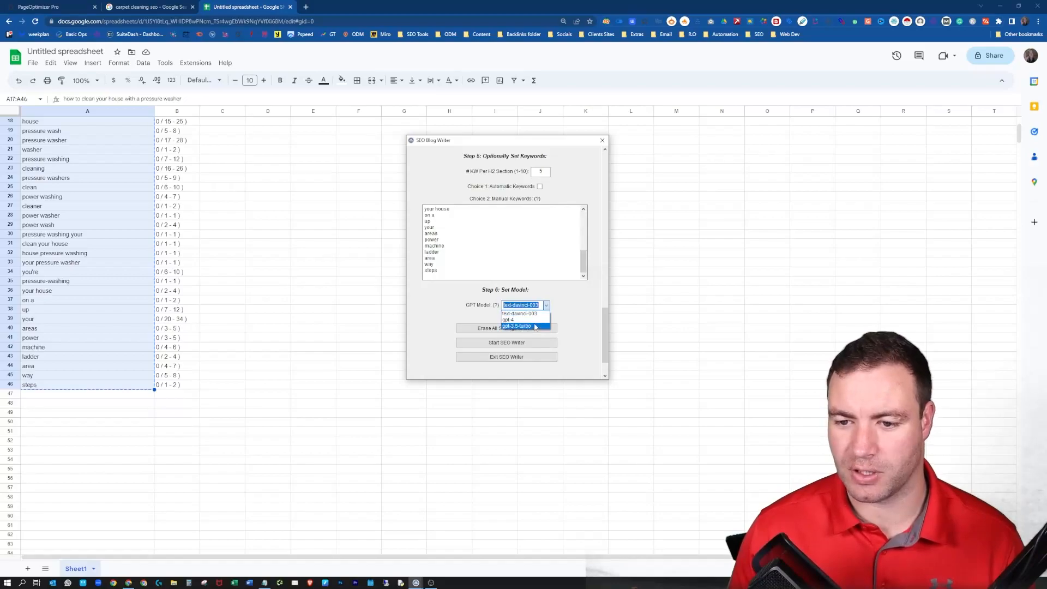
mouse_move(524, 313)
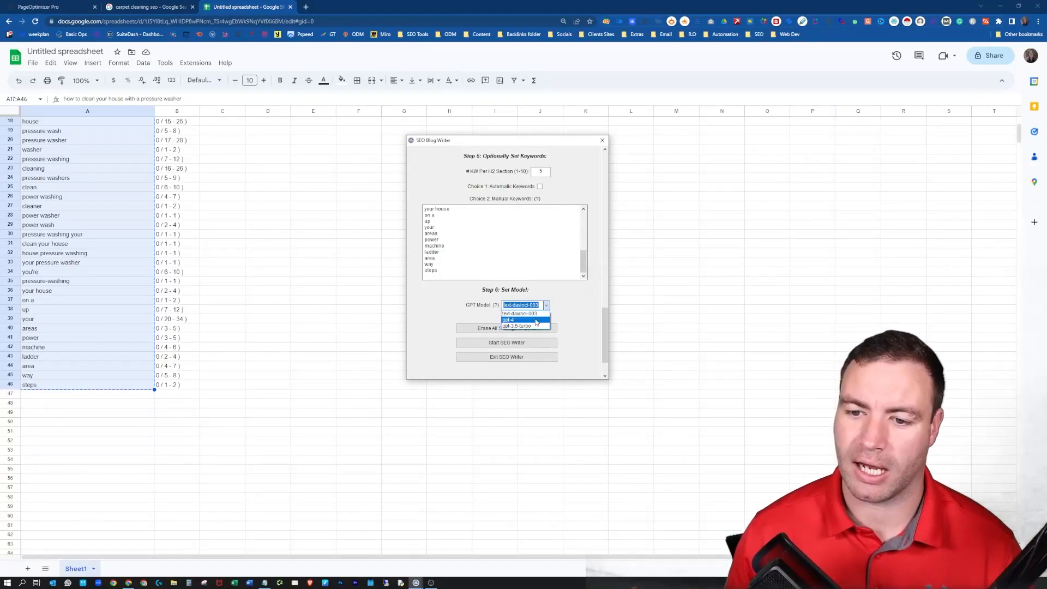
mouse_move(521, 327)
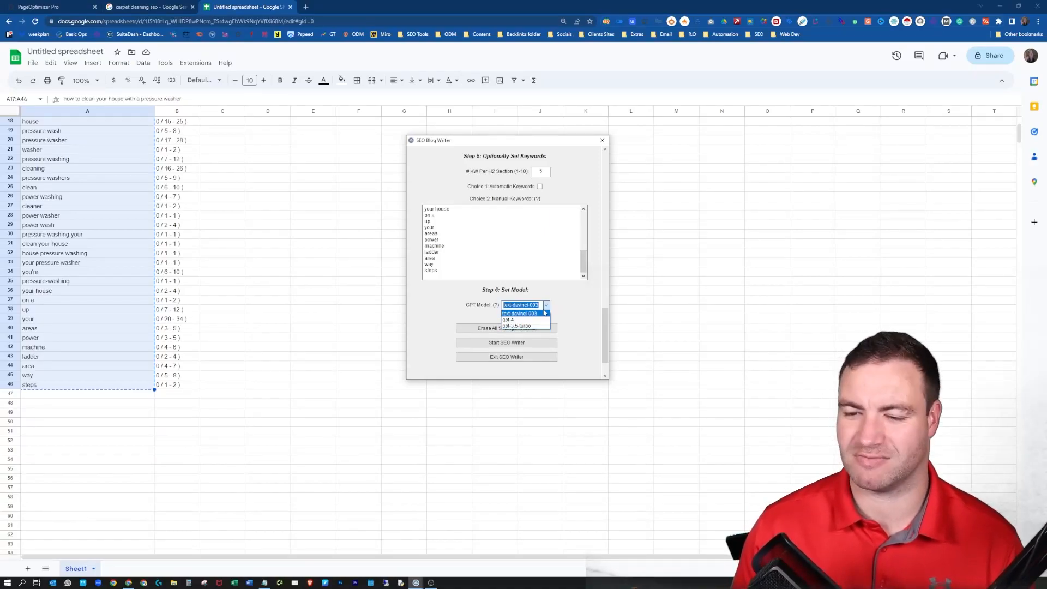
left_click(519, 313)
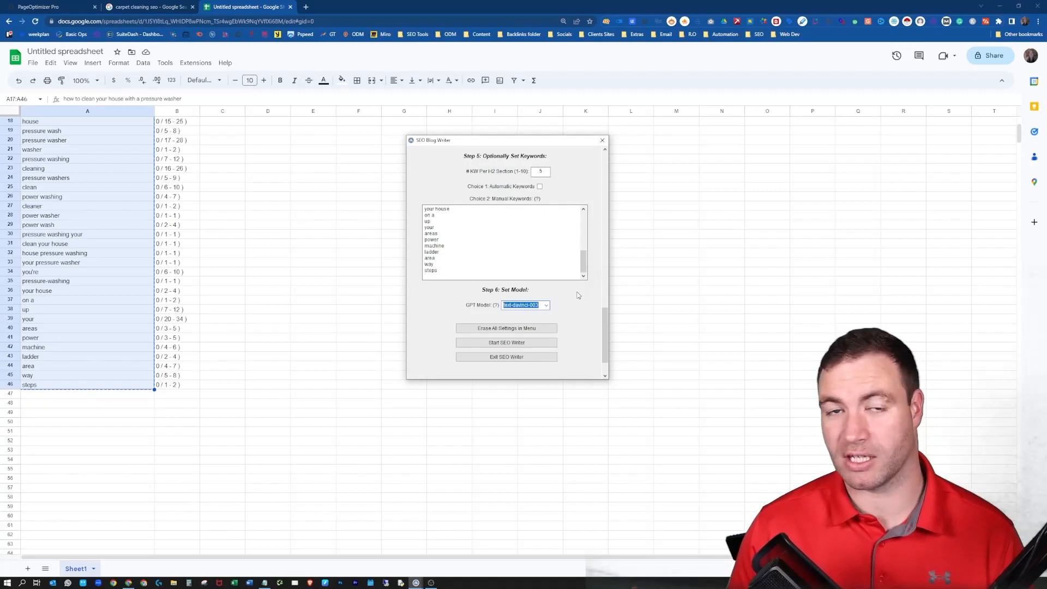
scroll("down", 3)
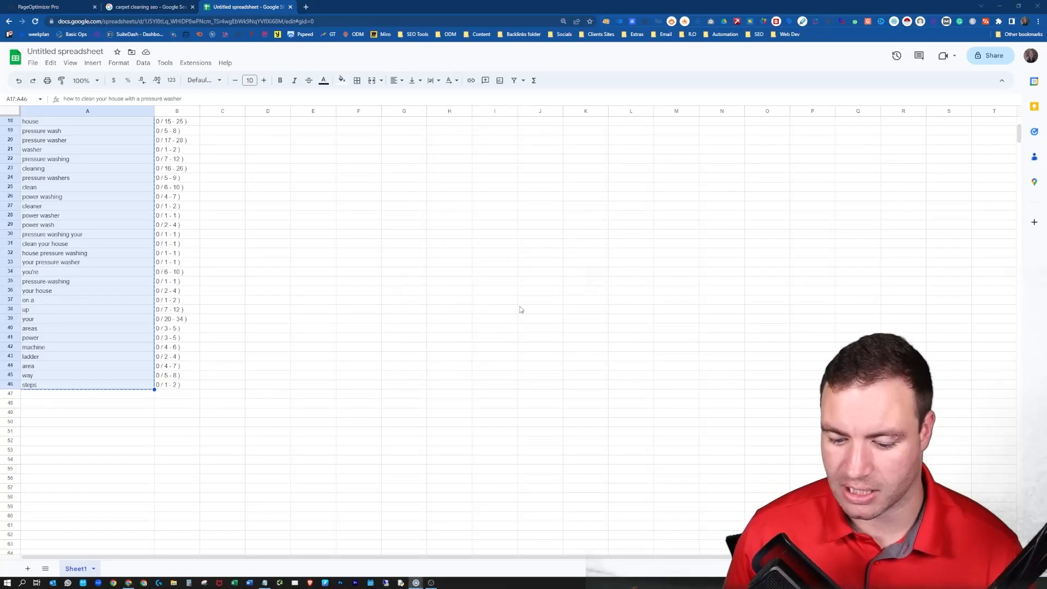
mouse_move(444, 361)
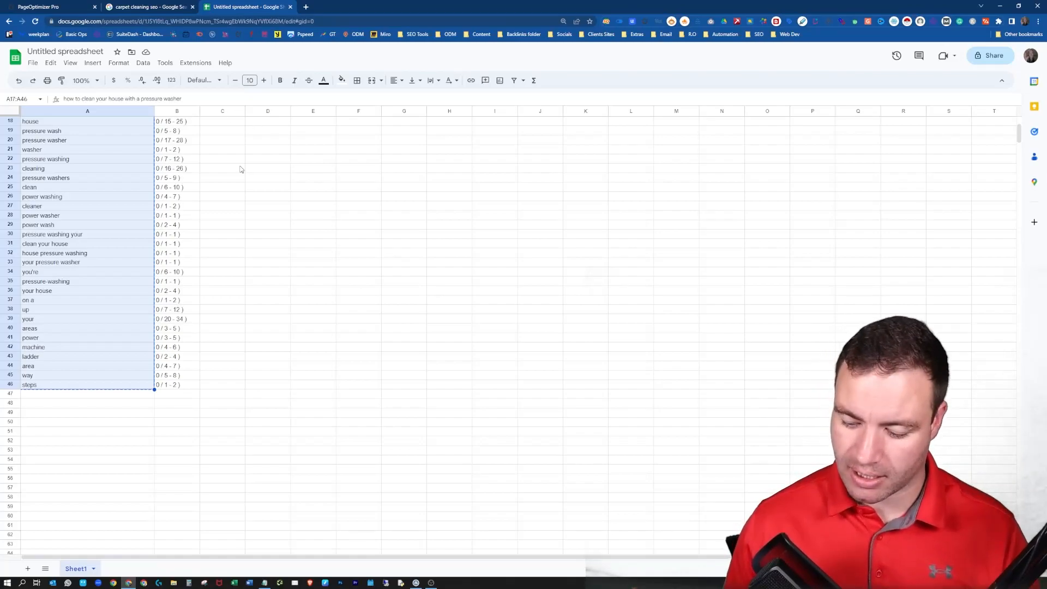
mouse_move(192, 106)
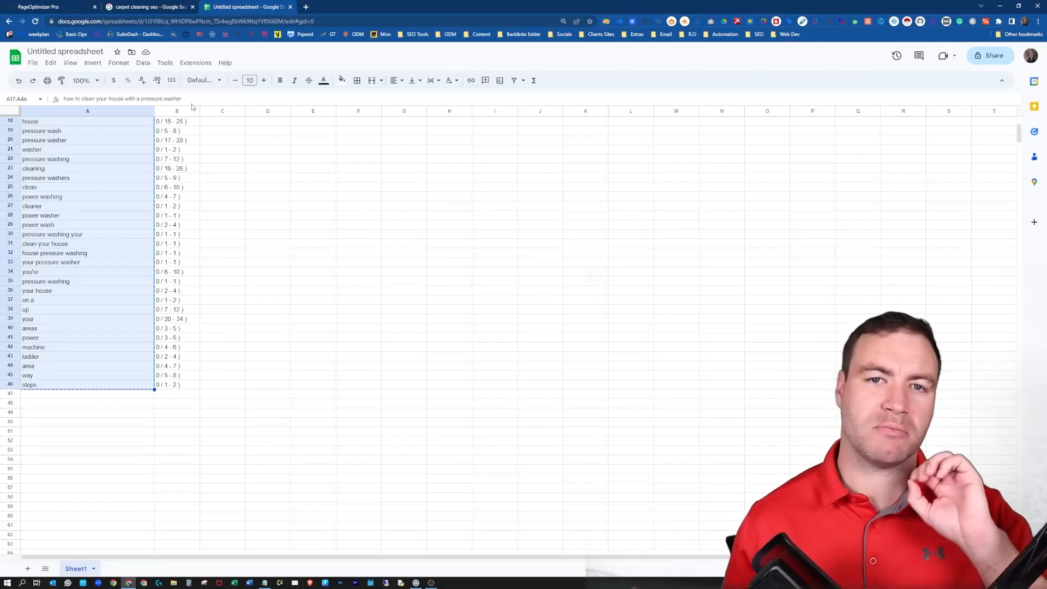
Step: Switch to the Page Optimizer Pro report's to-do recommendations
left_click(37, 7)
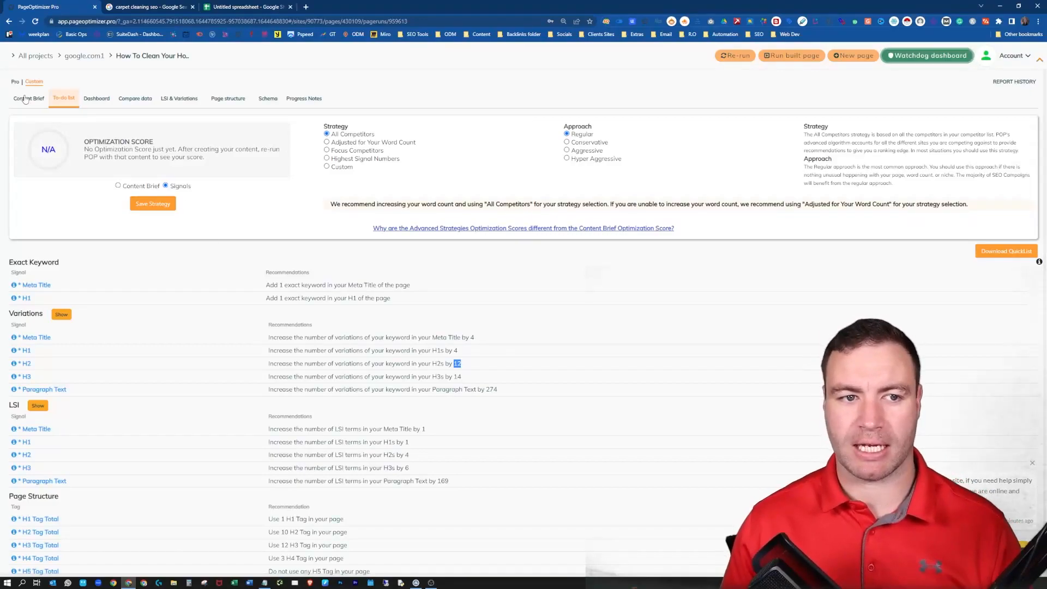
Step: Show the content brief's SubHeadings important terms with target ranges
left_click(28, 98)
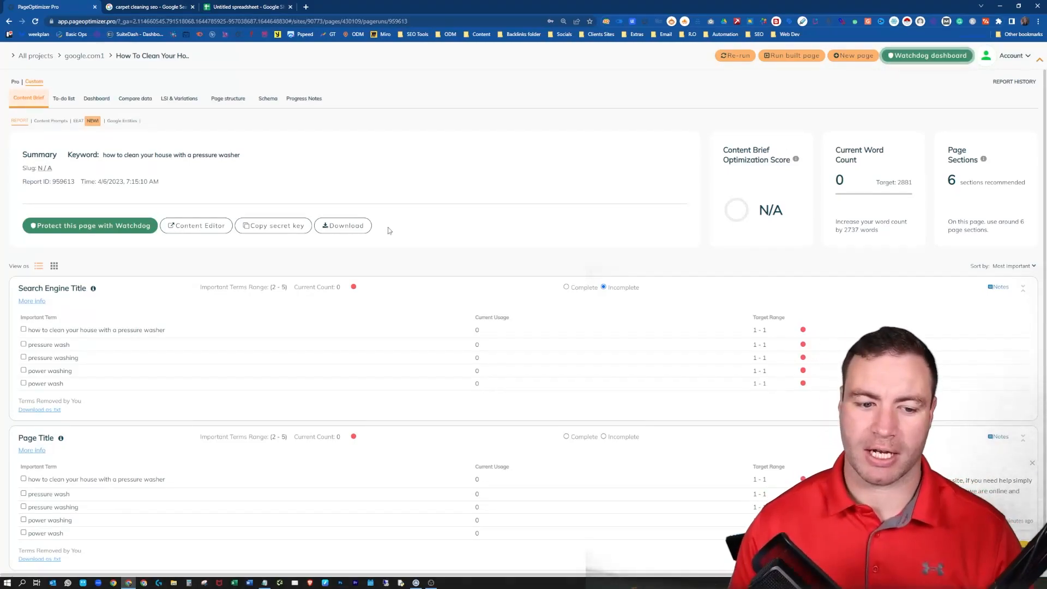
scroll("down", 3)
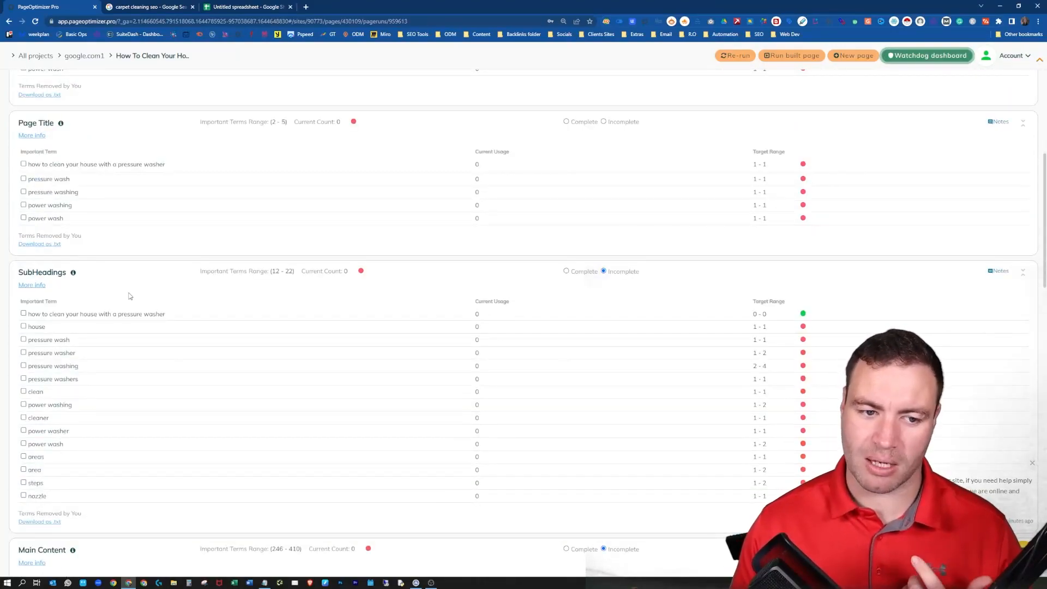
mouse_move(635, 344)
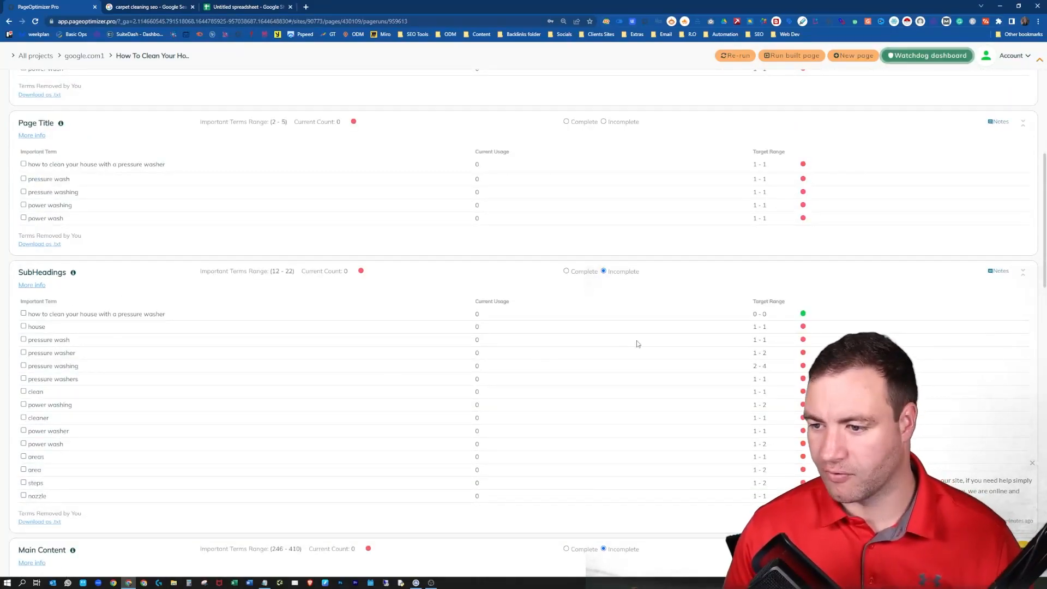